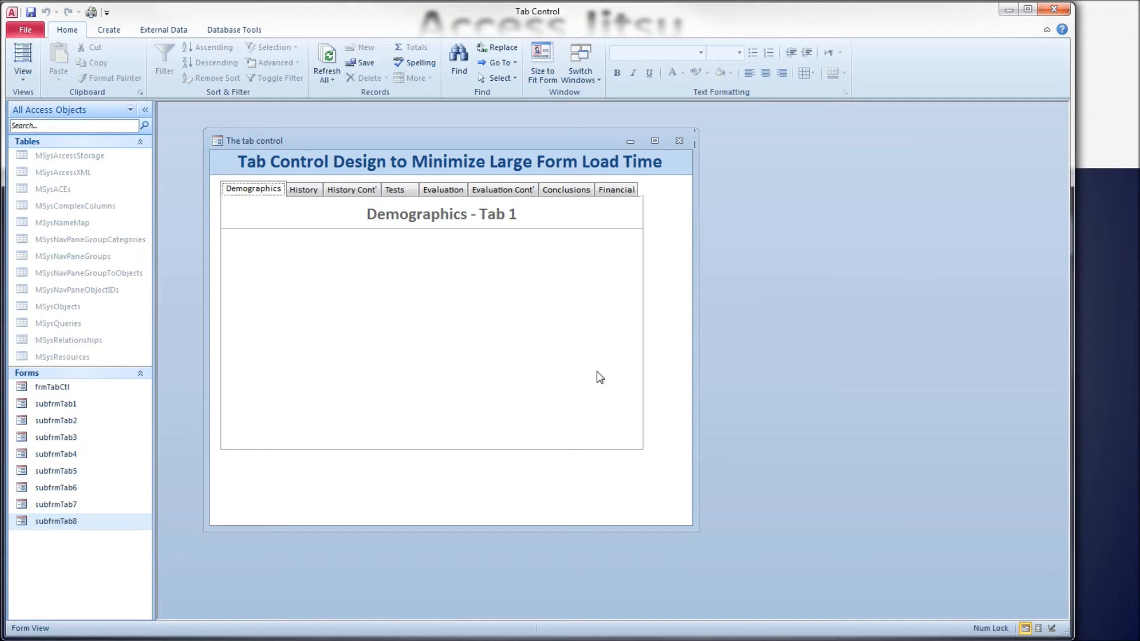
mouse_move(328, 216)
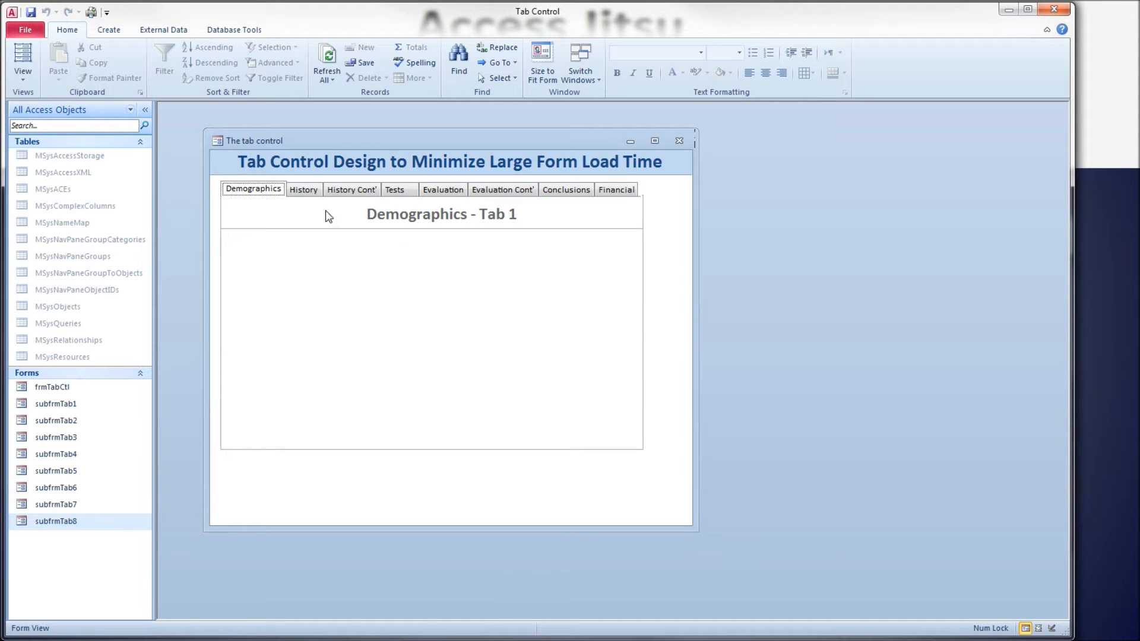
mouse_move(257, 192)
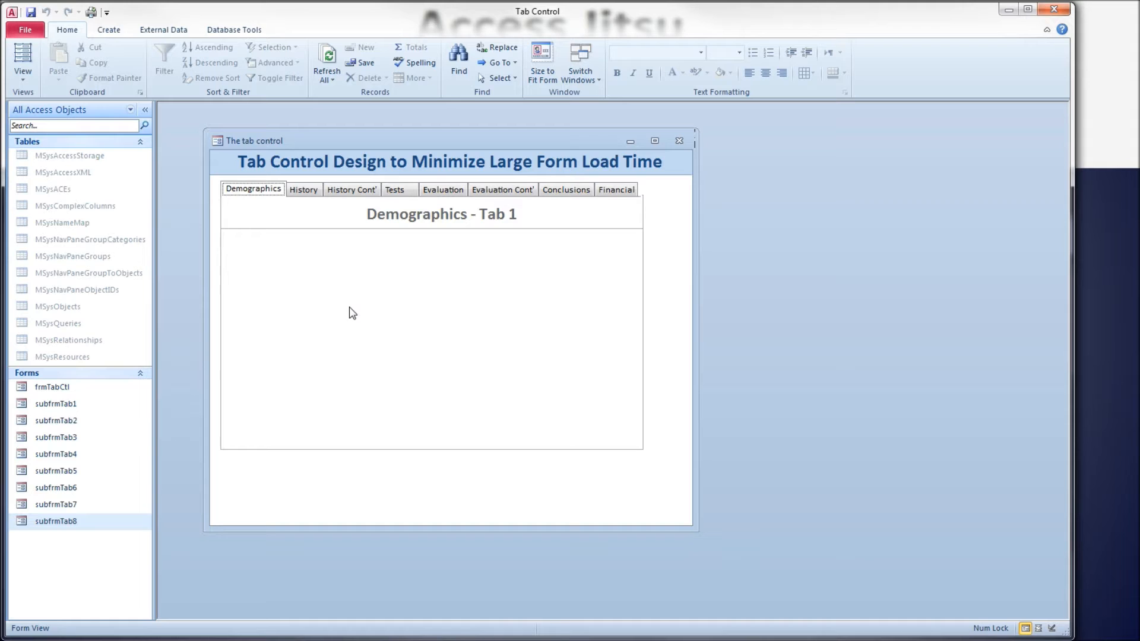
mouse_move(256, 222)
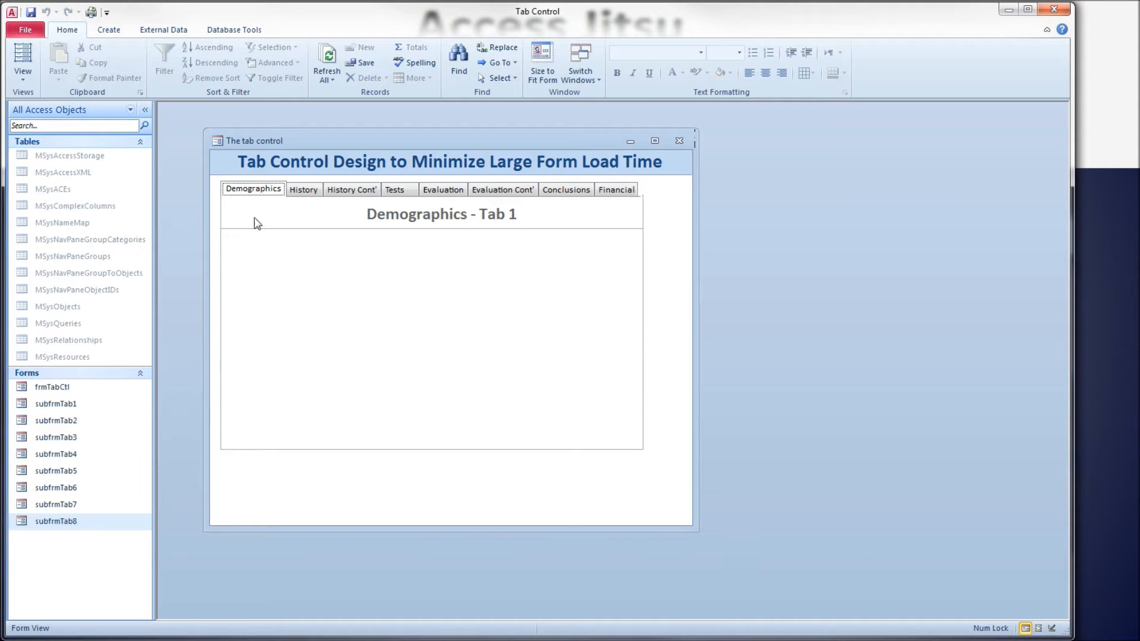
mouse_move(489, 222)
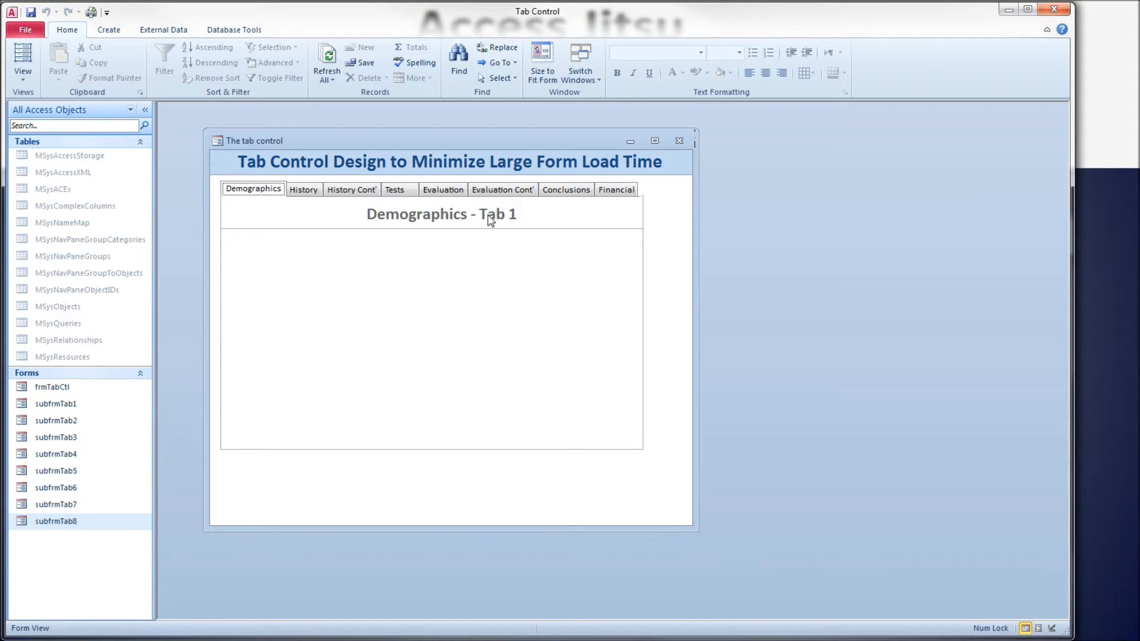
Step: Flip frmTabCtl through its History, Tests and Demographics pages in Form View
left_click(303, 189)
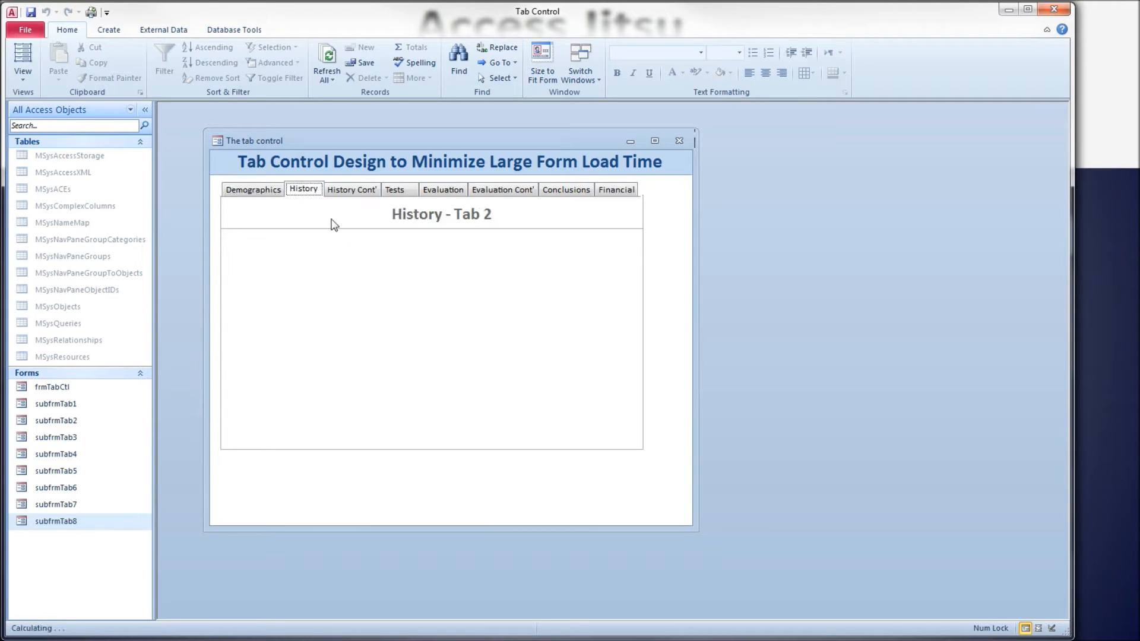
left_click(394, 188)
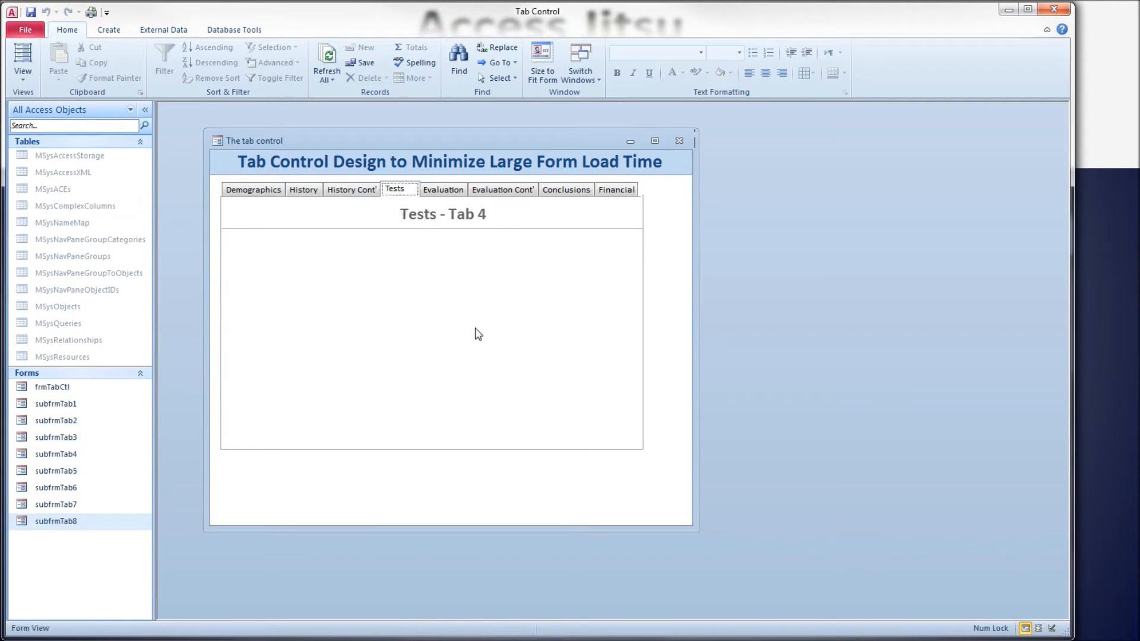
left_click(251, 188)
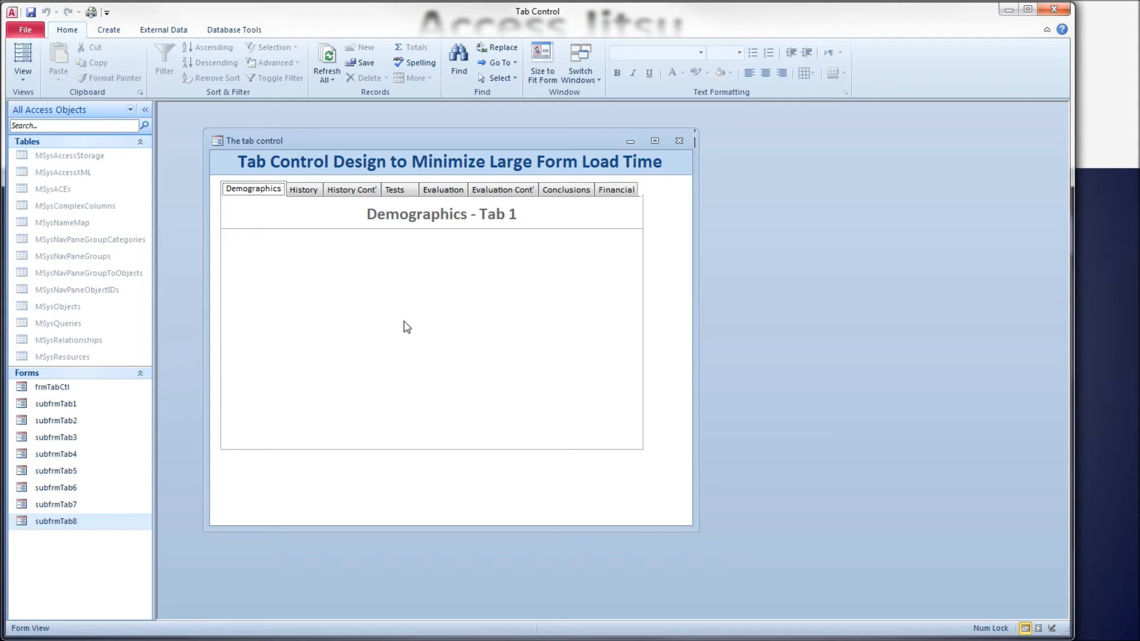
mouse_move(242, 244)
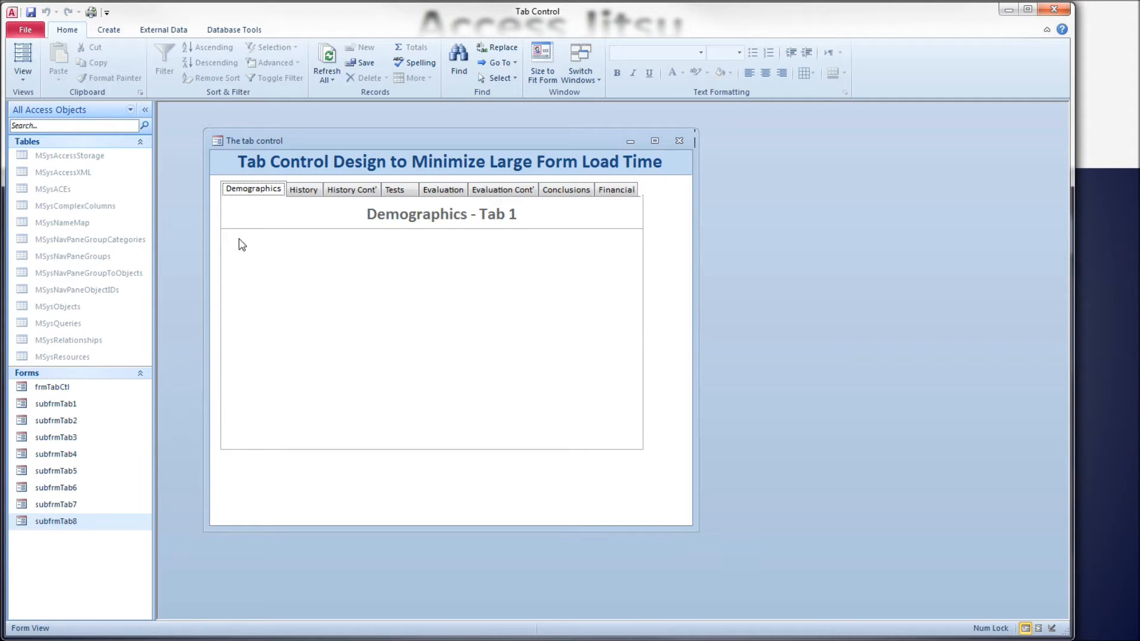
mouse_move(269, 266)
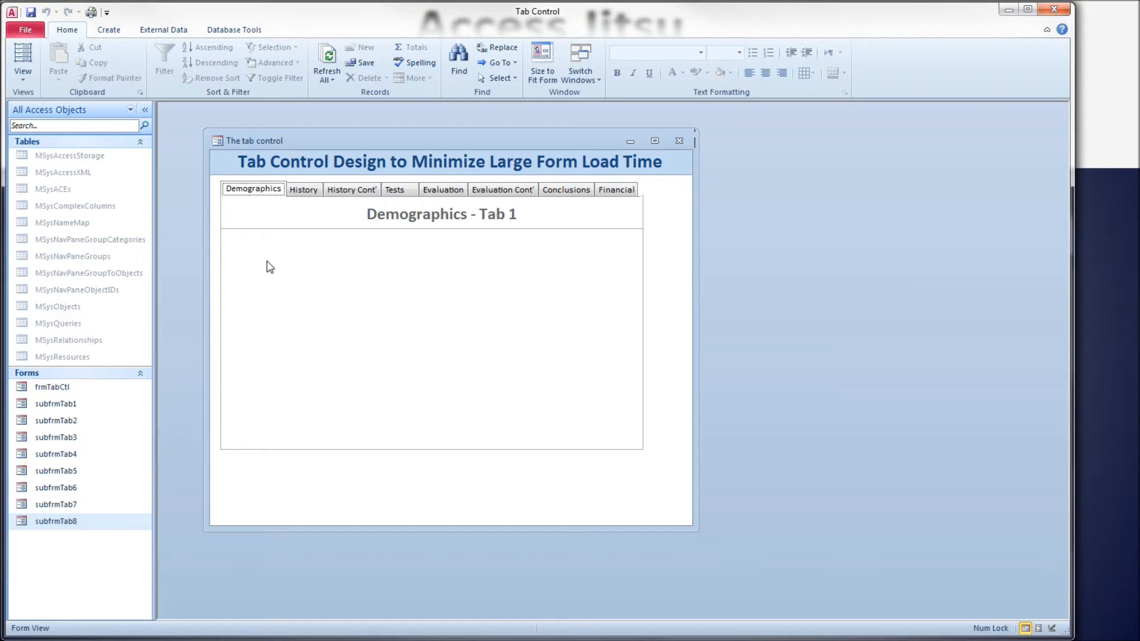
Step: Check the History and History Cont' pages switch, then close the frmTabCtl form
left_click(303, 189)
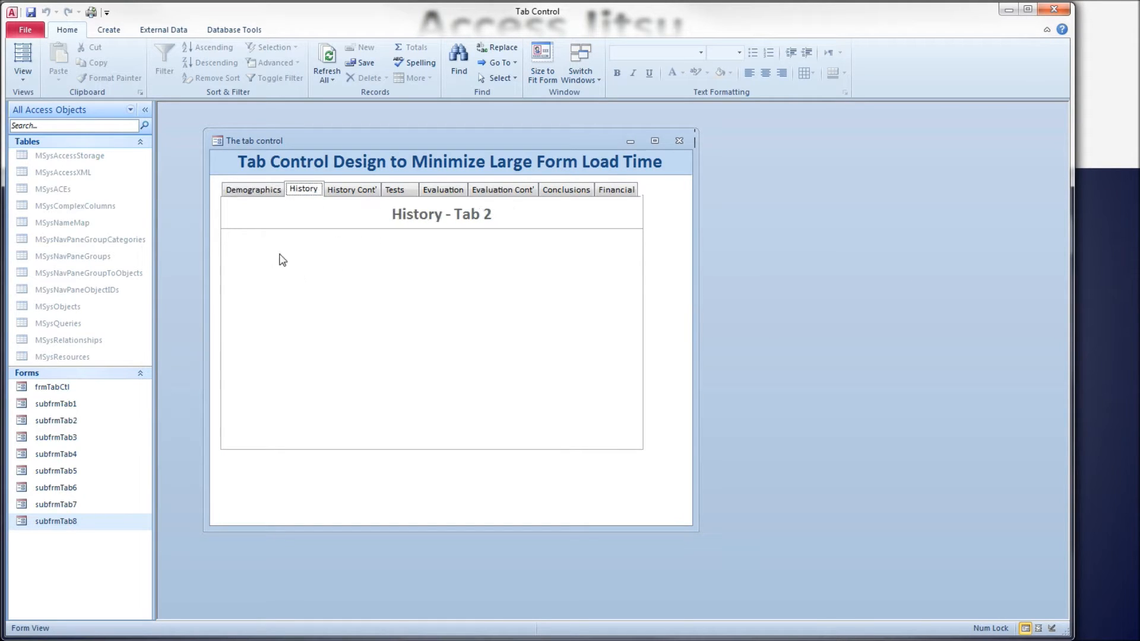
left_click(351, 189)
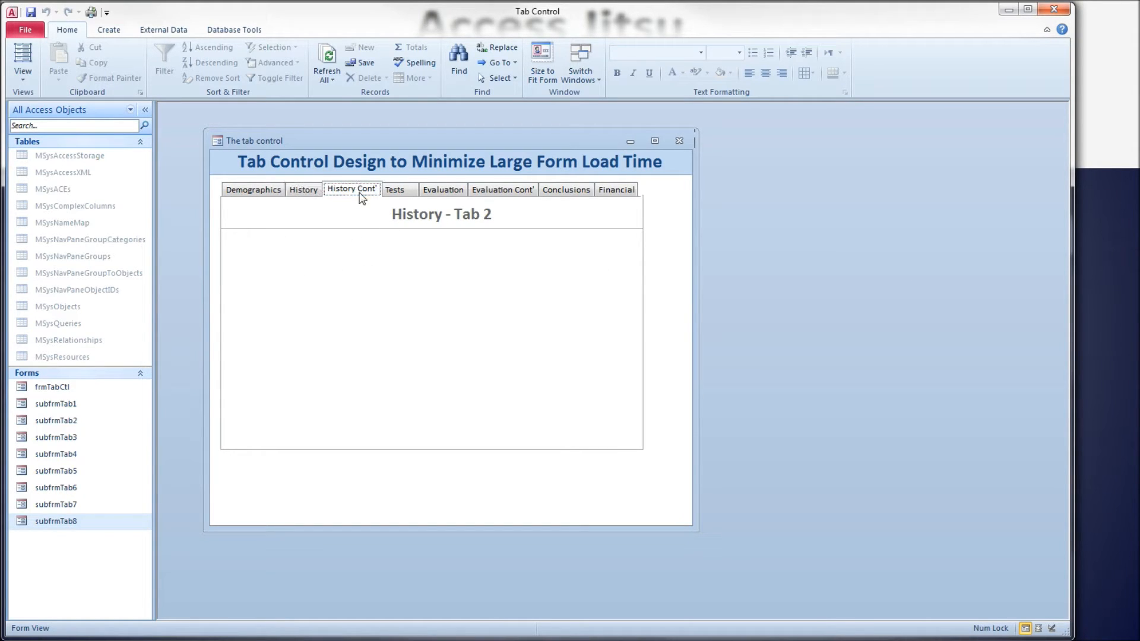
left_click(351, 190)
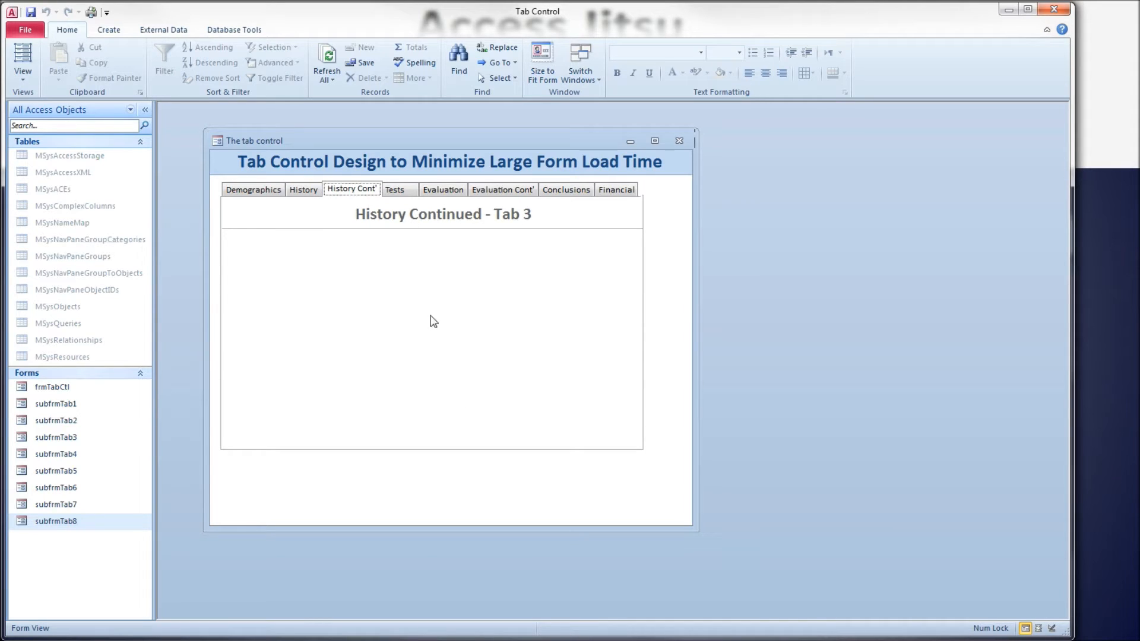
left_click(251, 189)
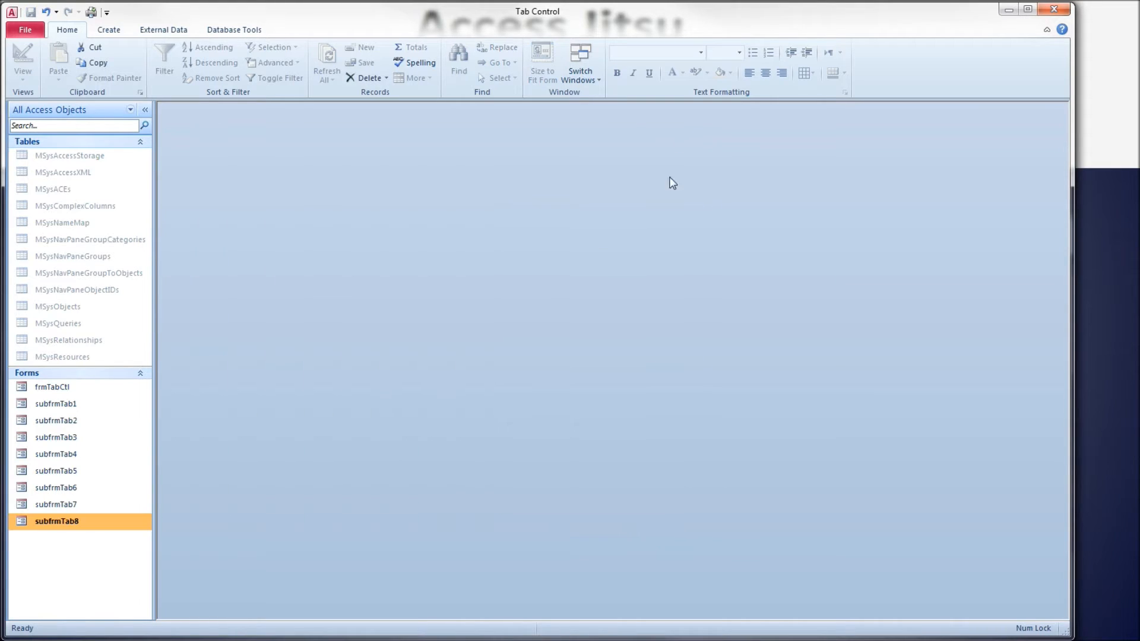
Step: Reopen frmTabCtl and switch between the Financial, Demographics and History pages
double_click(51, 387)
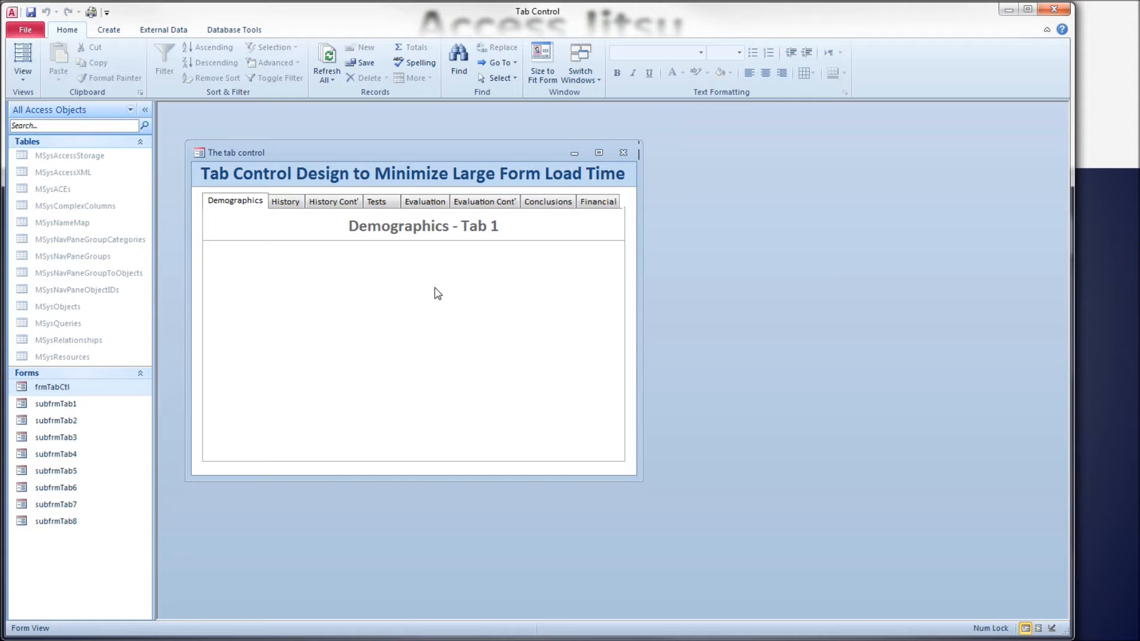
left_click(597, 201)
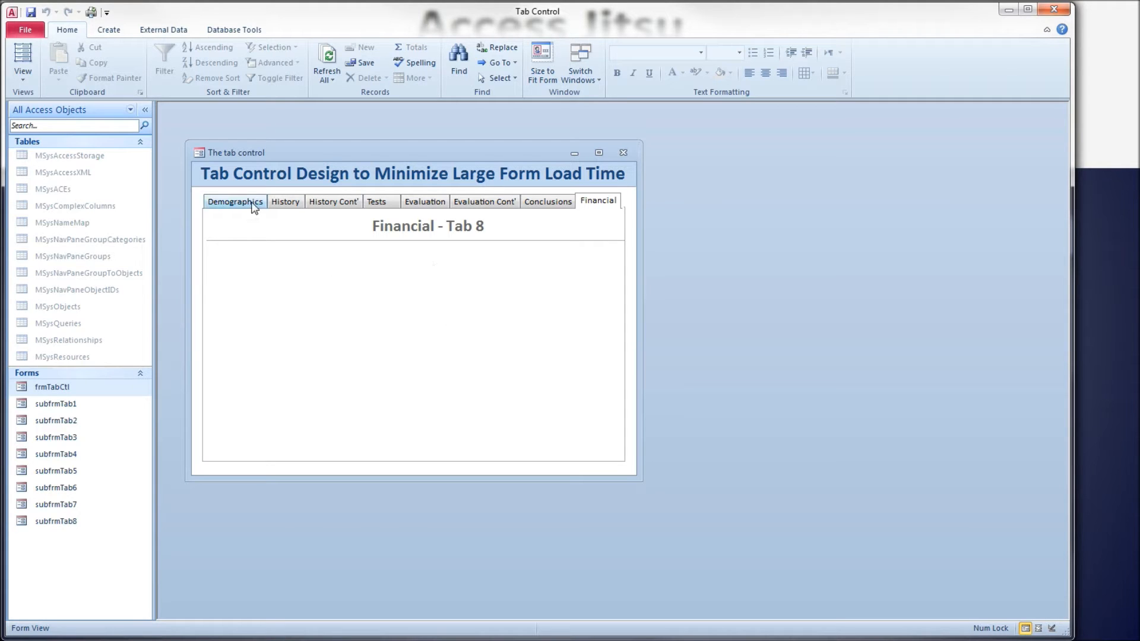
left_click(234, 201)
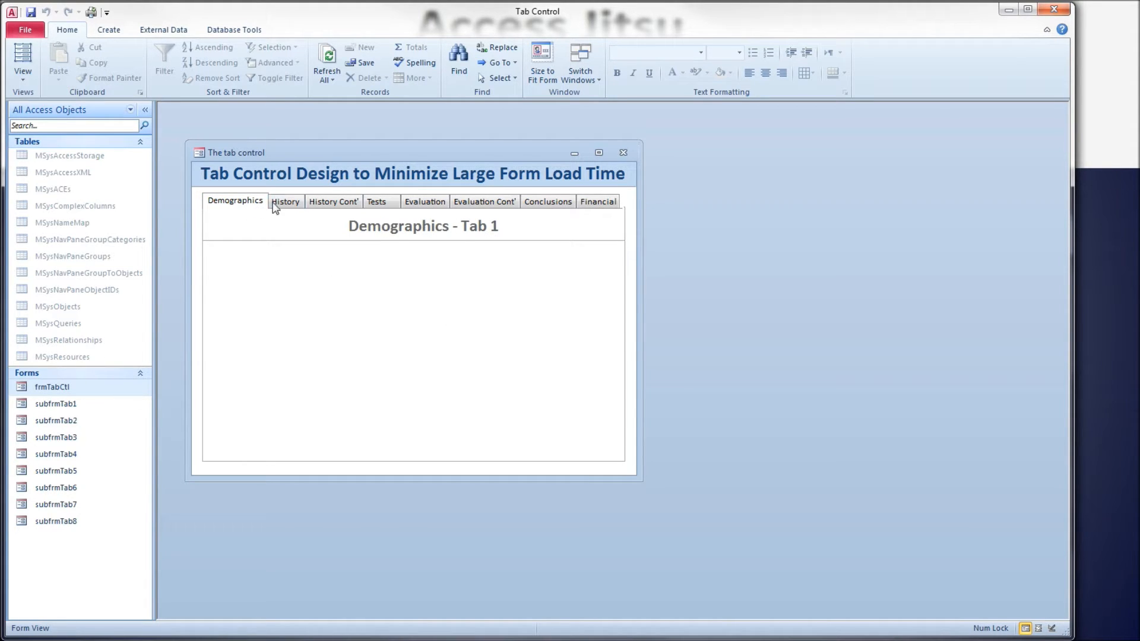
mouse_move(403, 155)
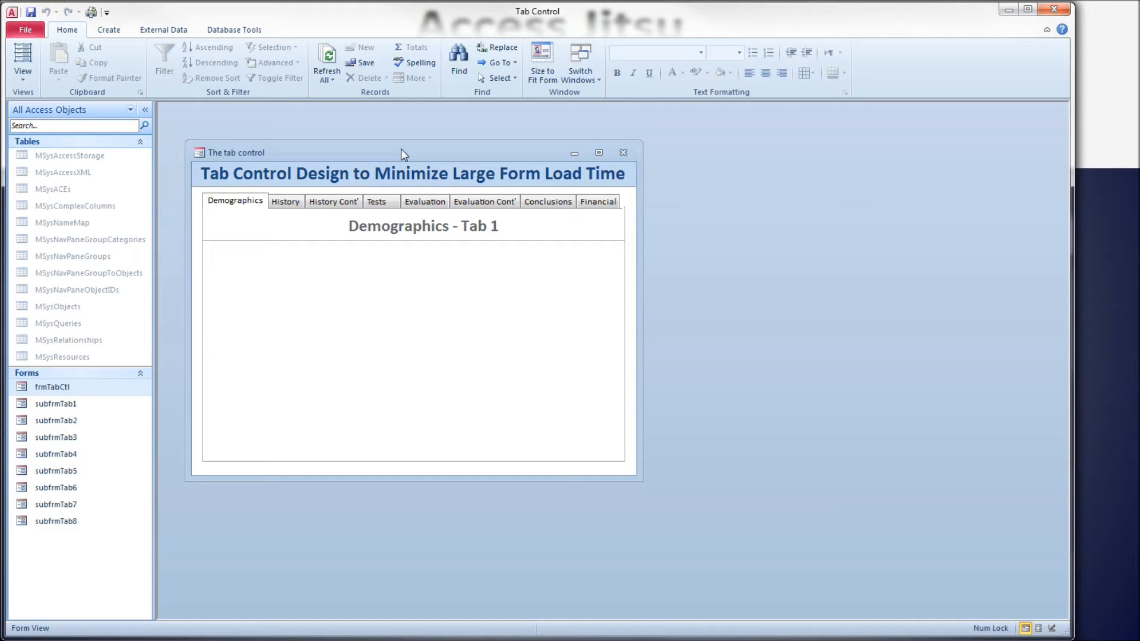
mouse_move(255, 268)
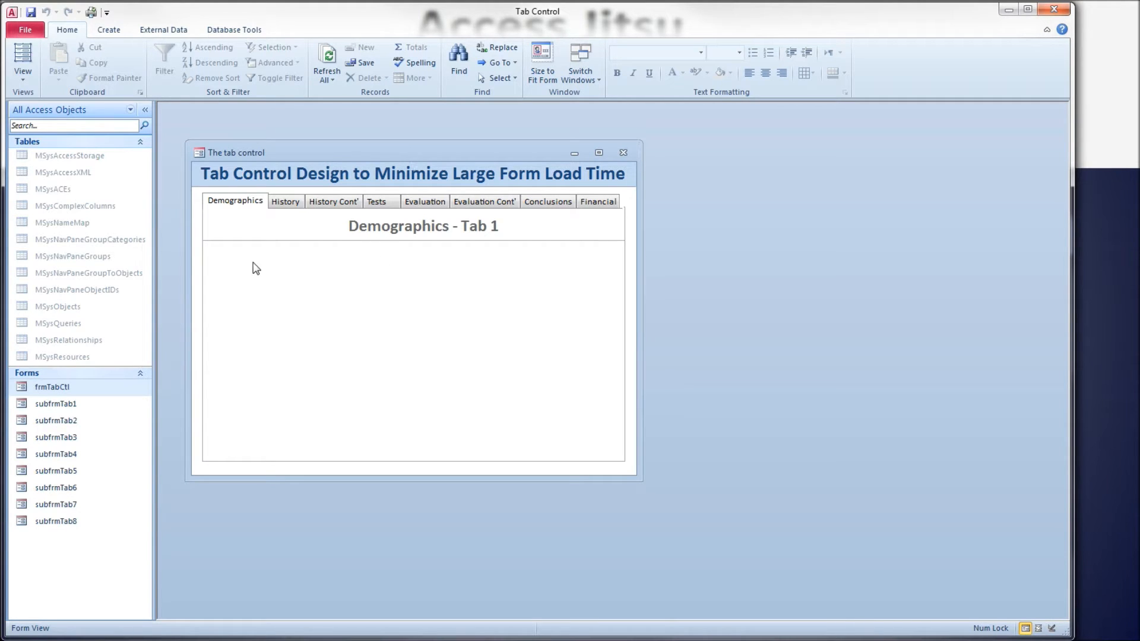
mouse_move(253, 255)
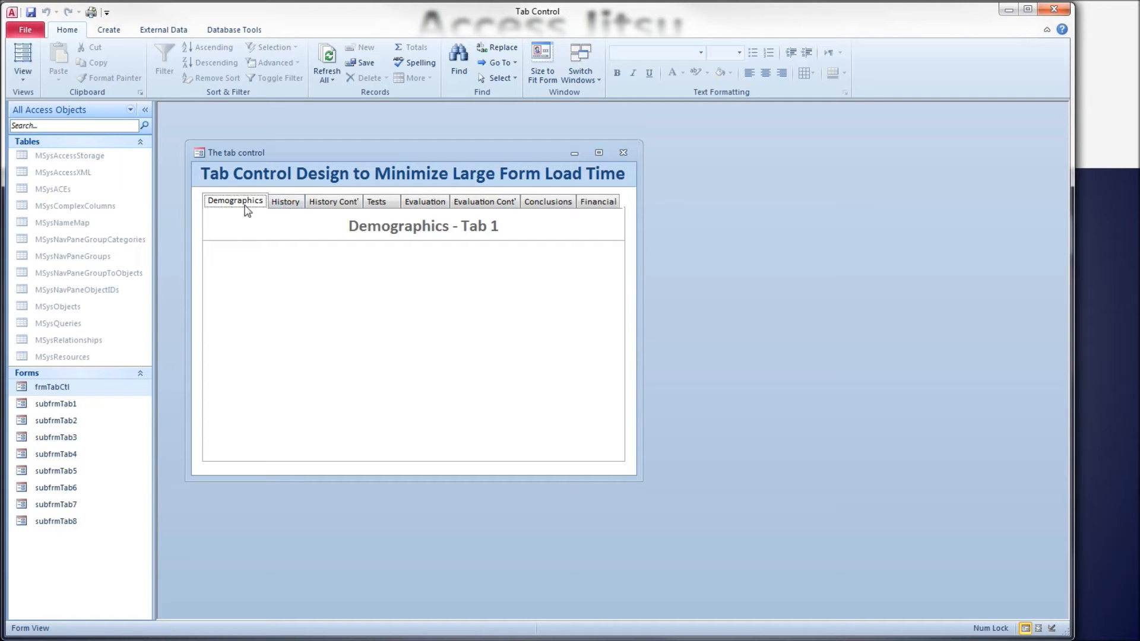
left_click(285, 202)
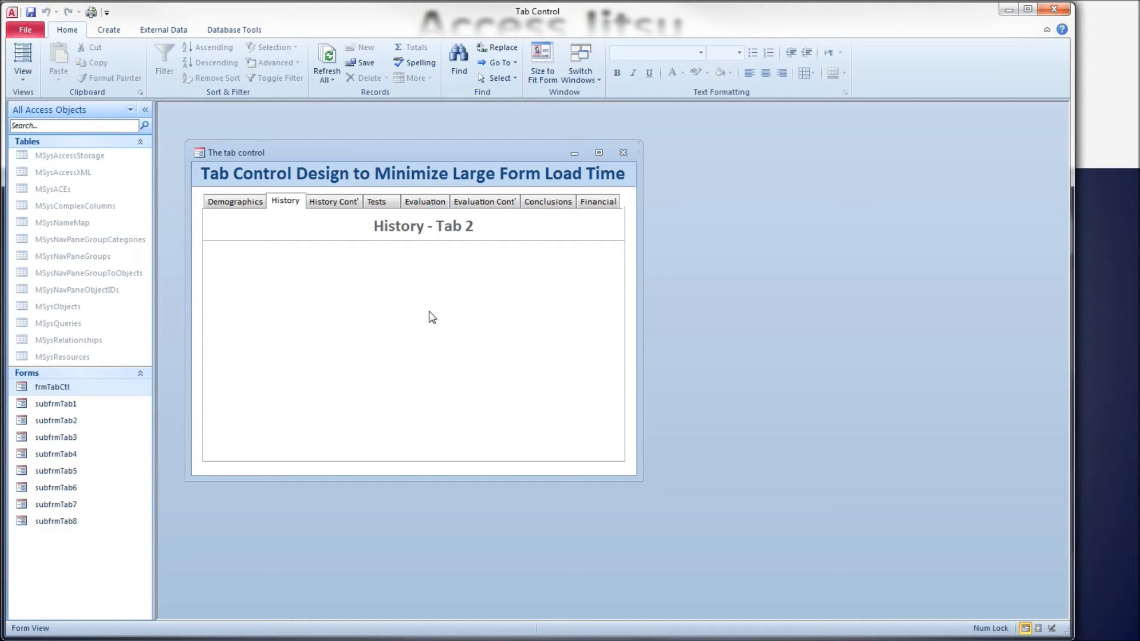
left_click(234, 202)
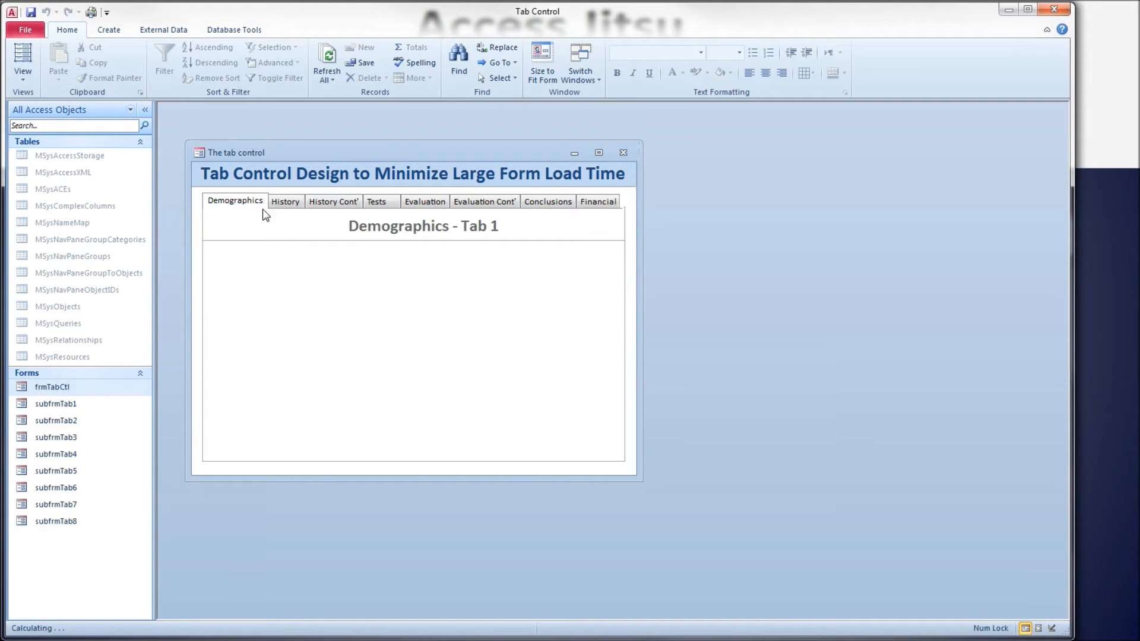
left_click(284, 202)
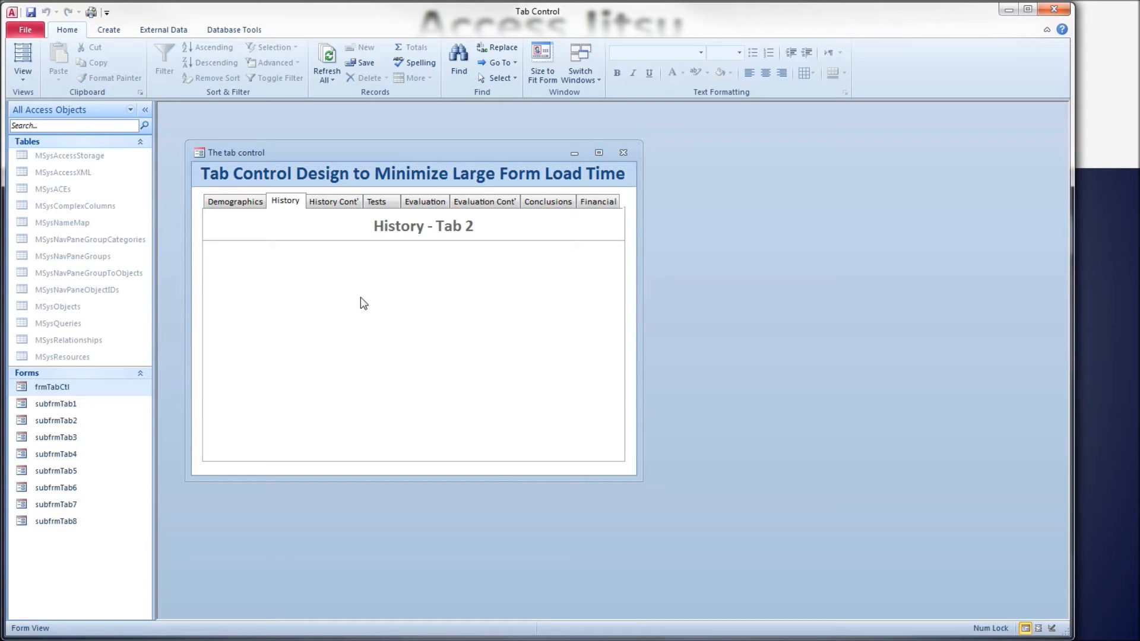
left_click(233, 202)
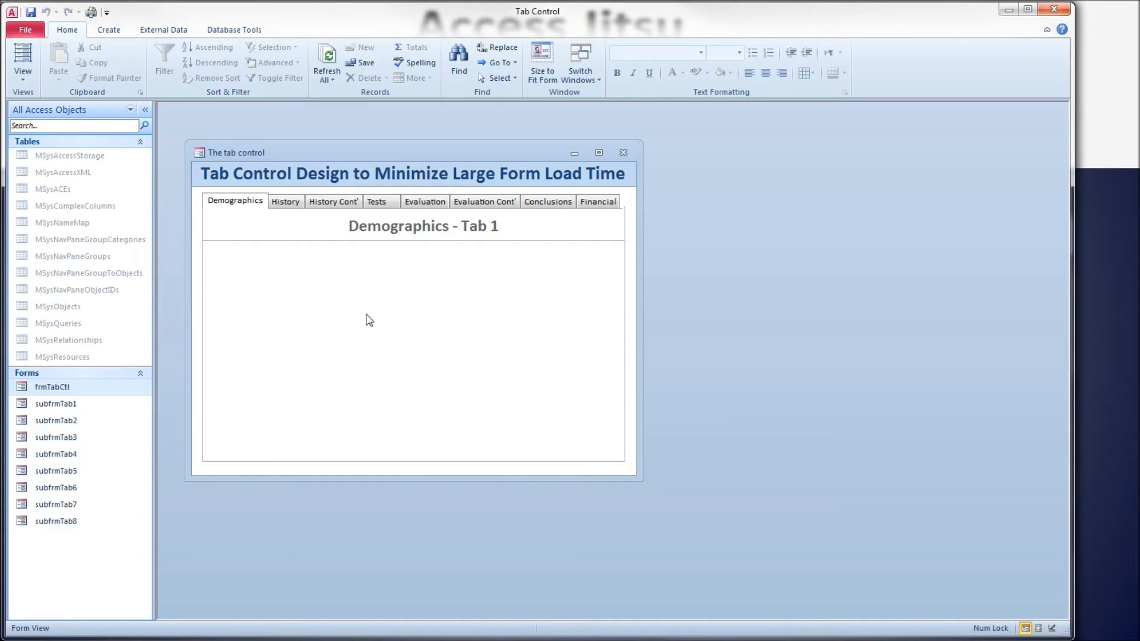
mouse_move(370, 334)
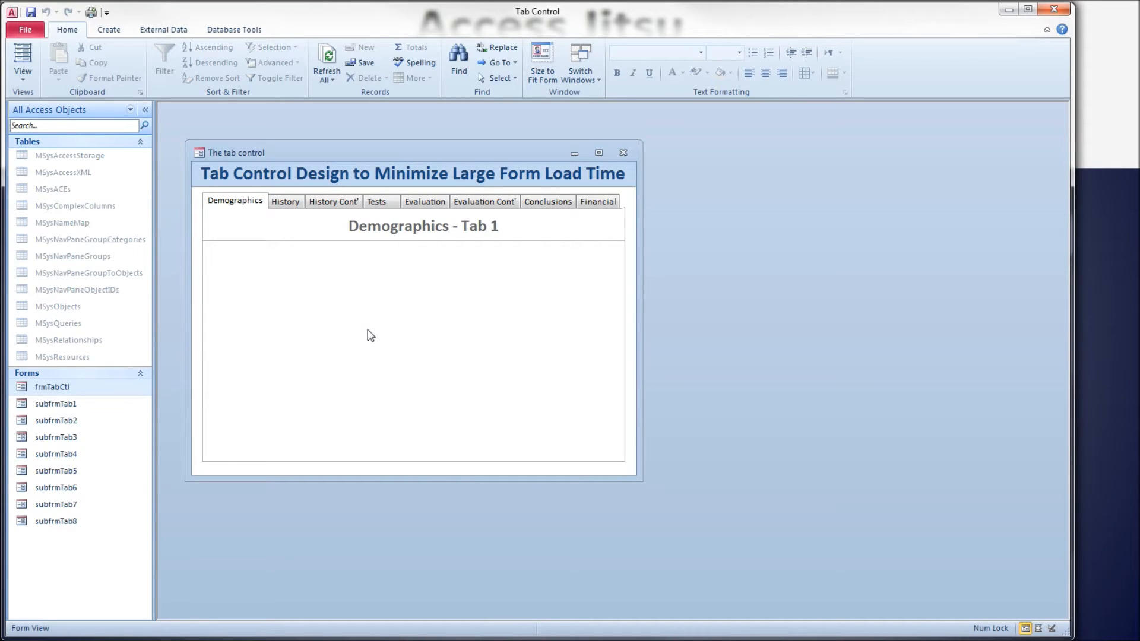
mouse_move(332, 316)
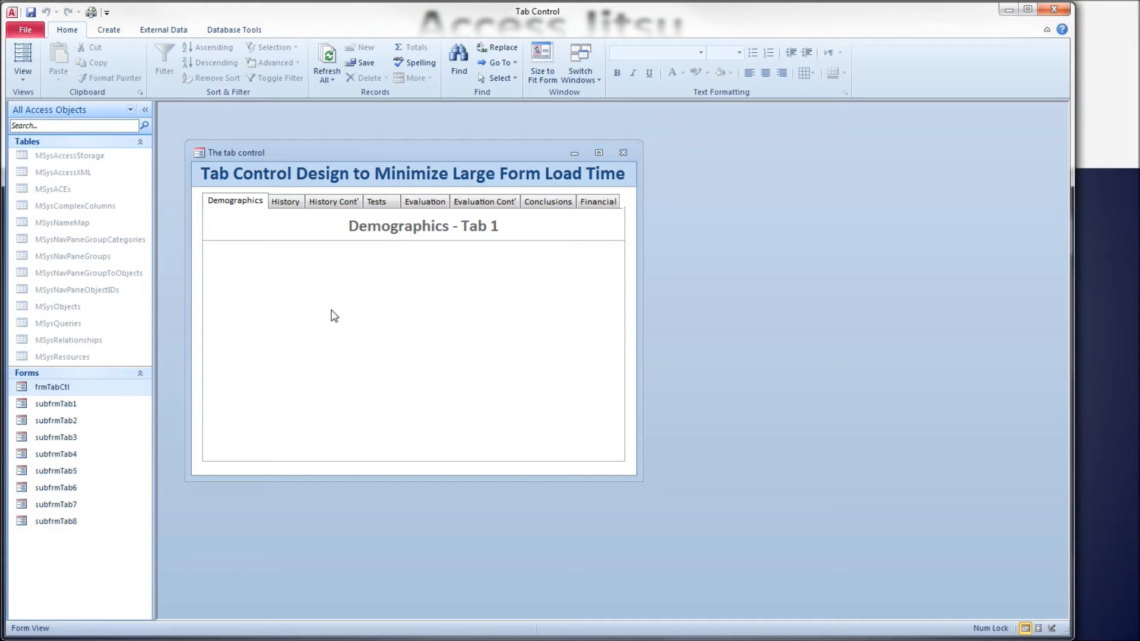
Step: Cycle through Demographics, History and History Cont' to confirm each page's subform heading
left_click(285, 202)
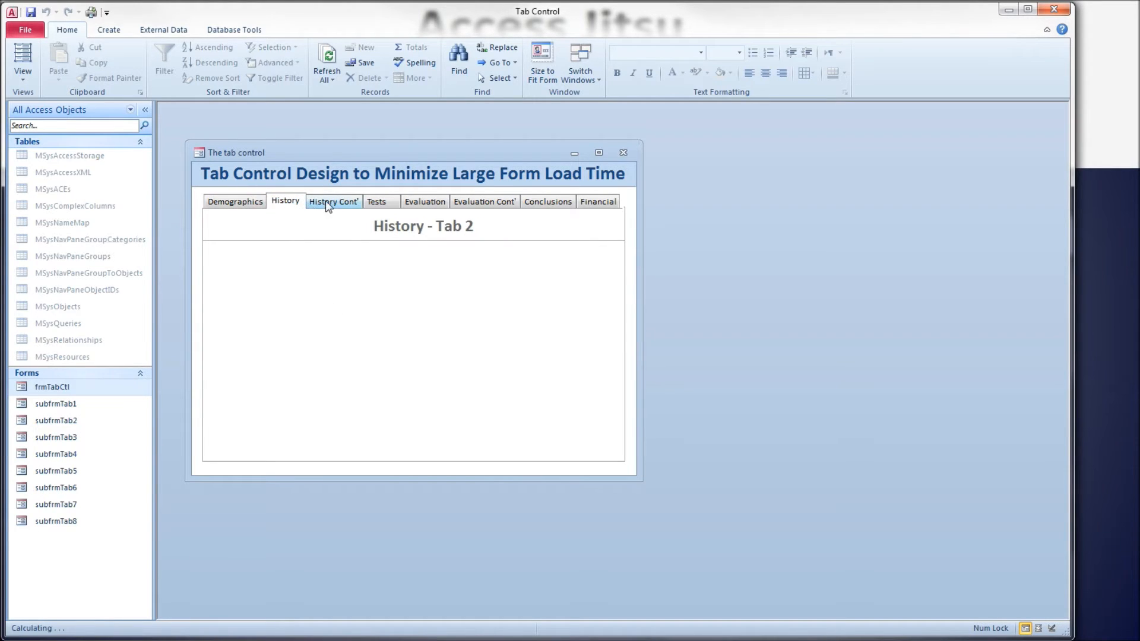
left_click(333, 202)
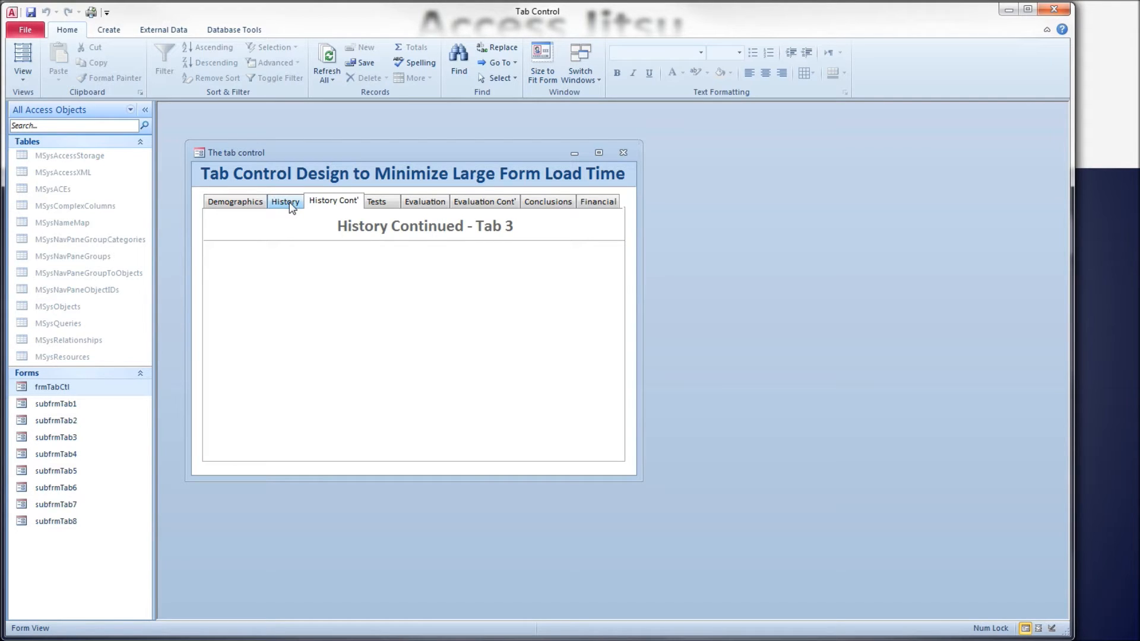
mouse_move(335, 206)
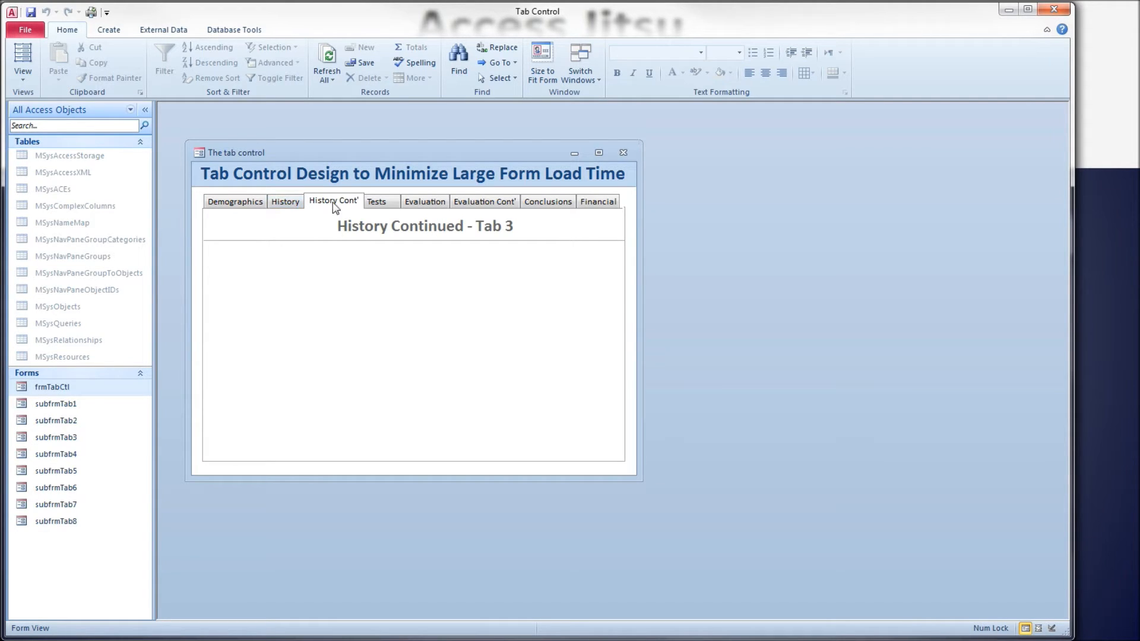
mouse_move(233, 202)
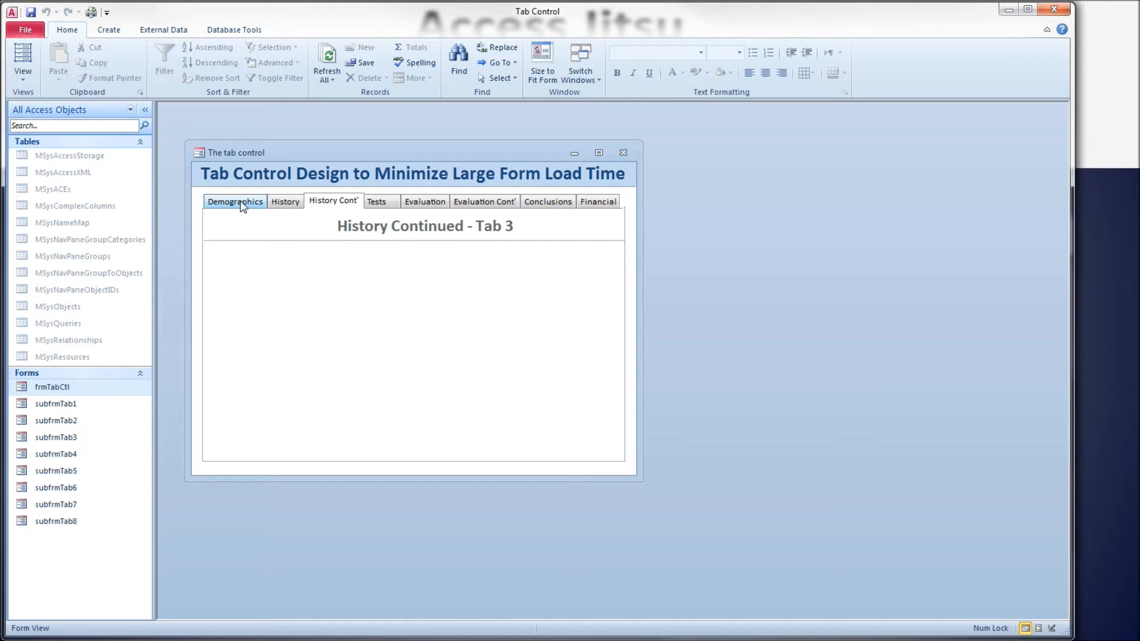
left_click(234, 202)
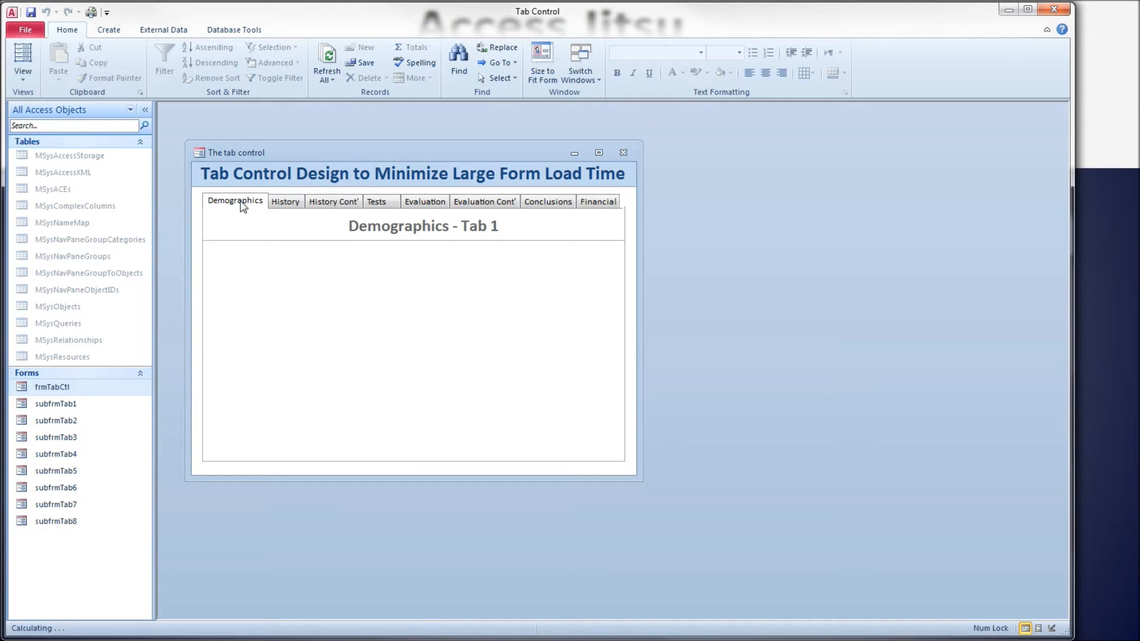
left_click(285, 202)
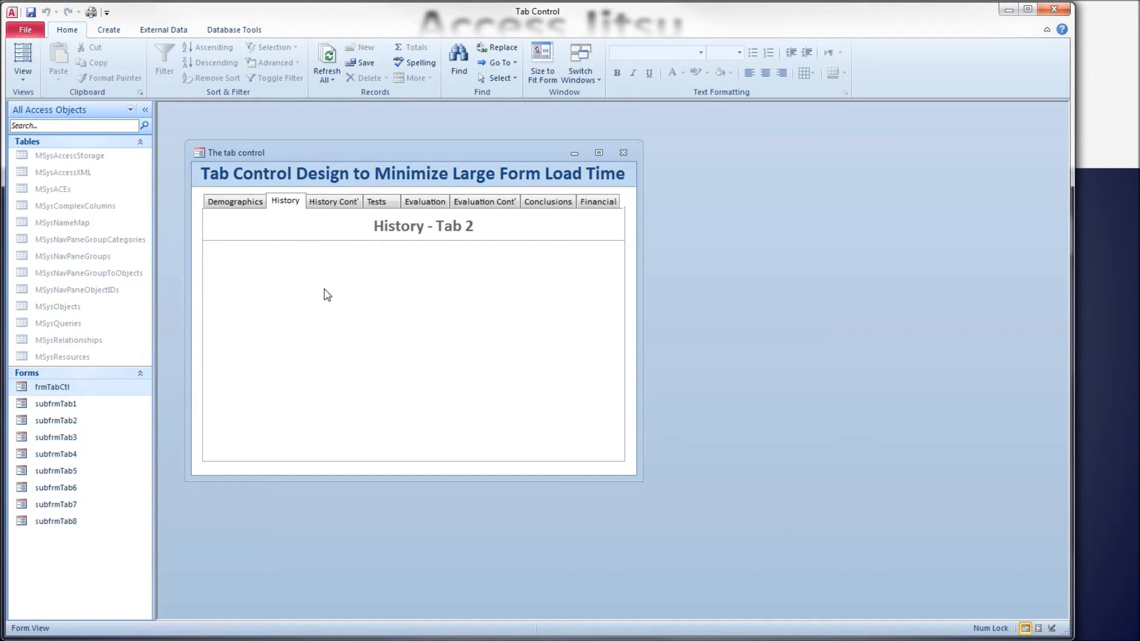
mouse_move(248, 273)
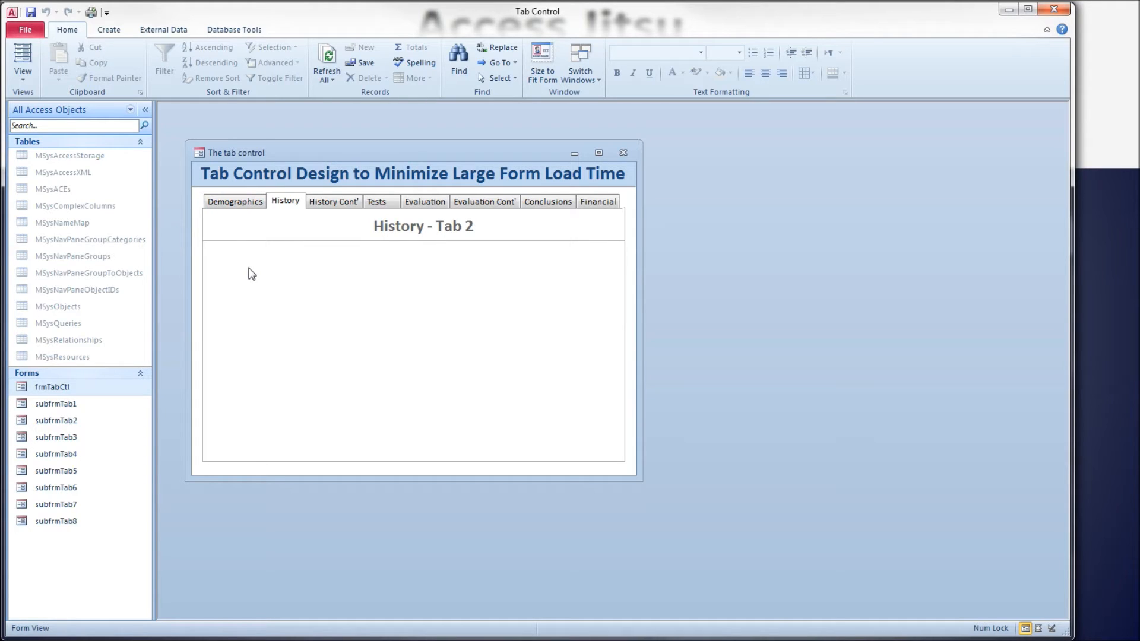
mouse_move(277, 216)
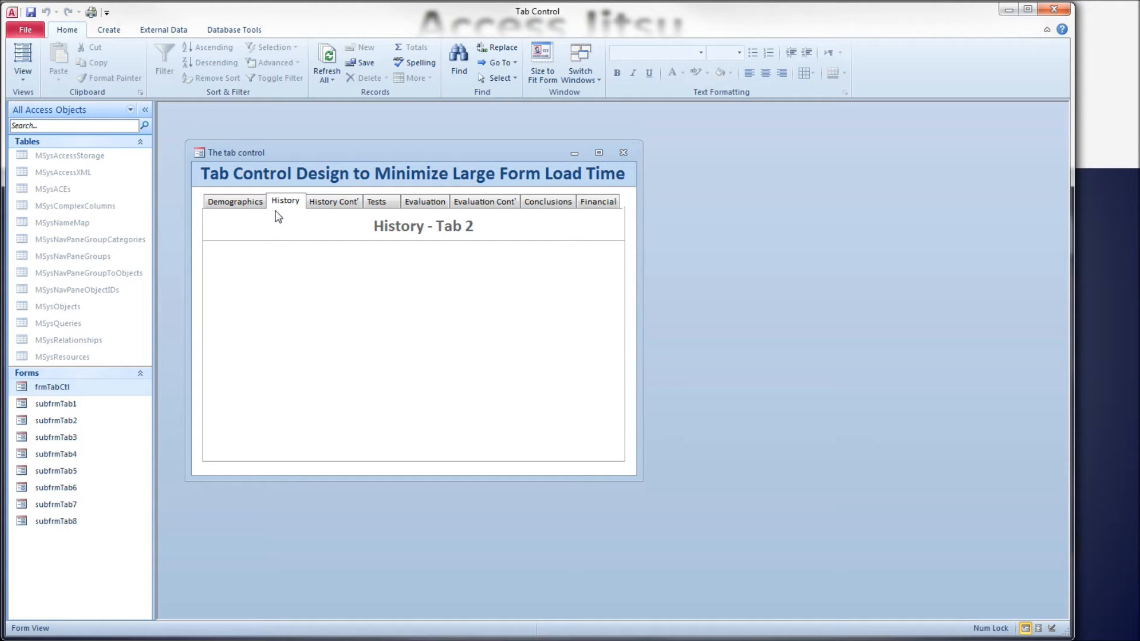
mouse_move(352, 249)
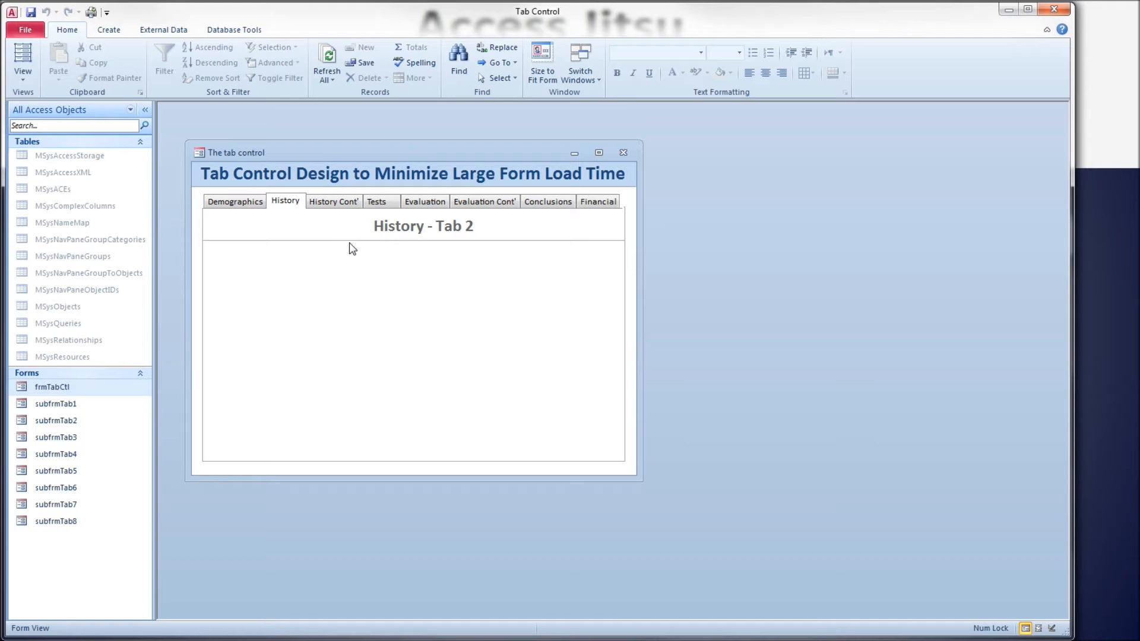
mouse_move(356, 246)
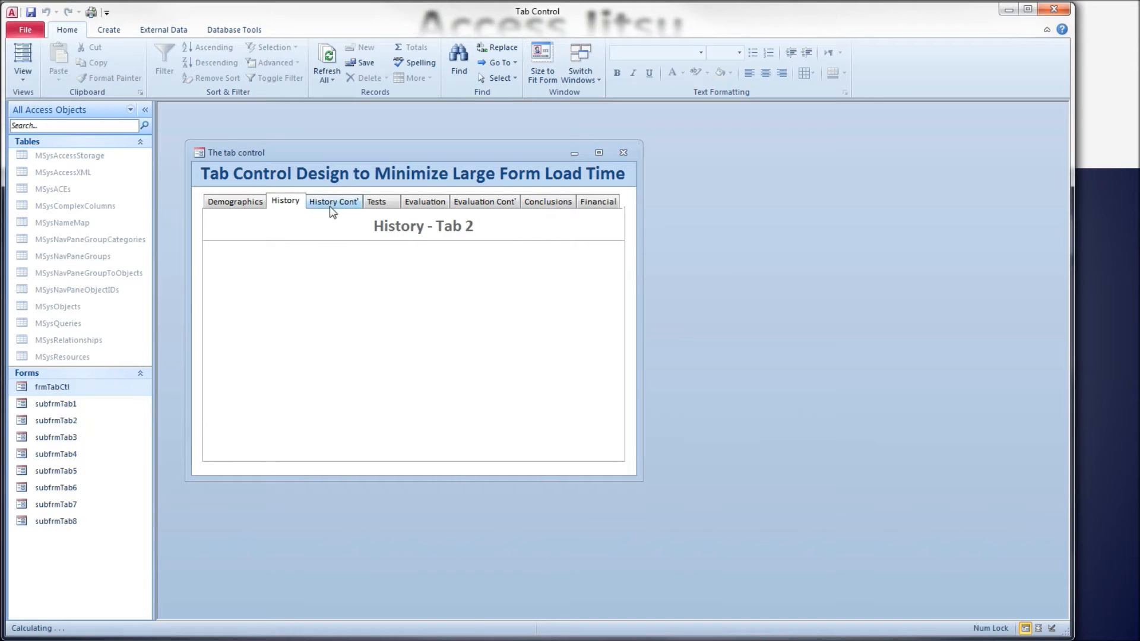
left_click(234, 202)
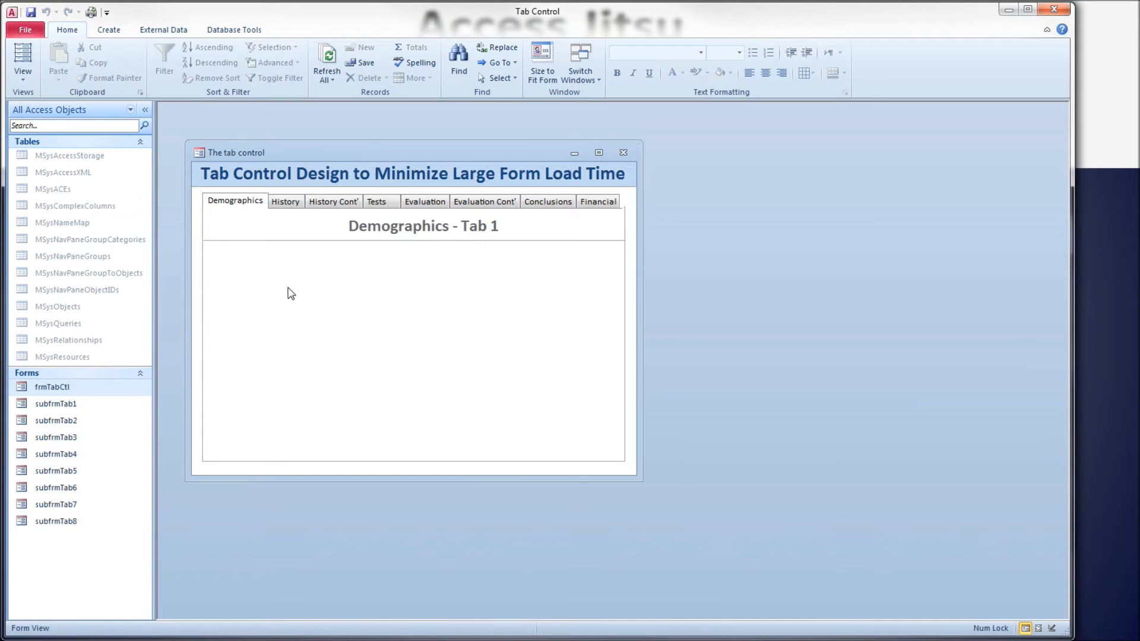
left_click(333, 201)
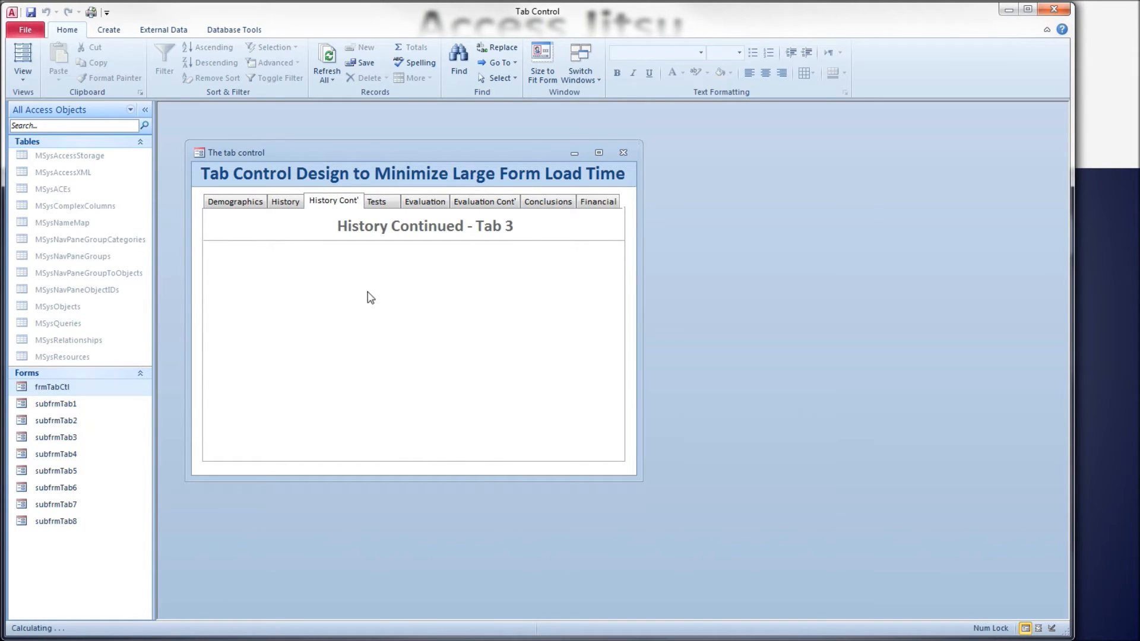
mouse_move(598, 201)
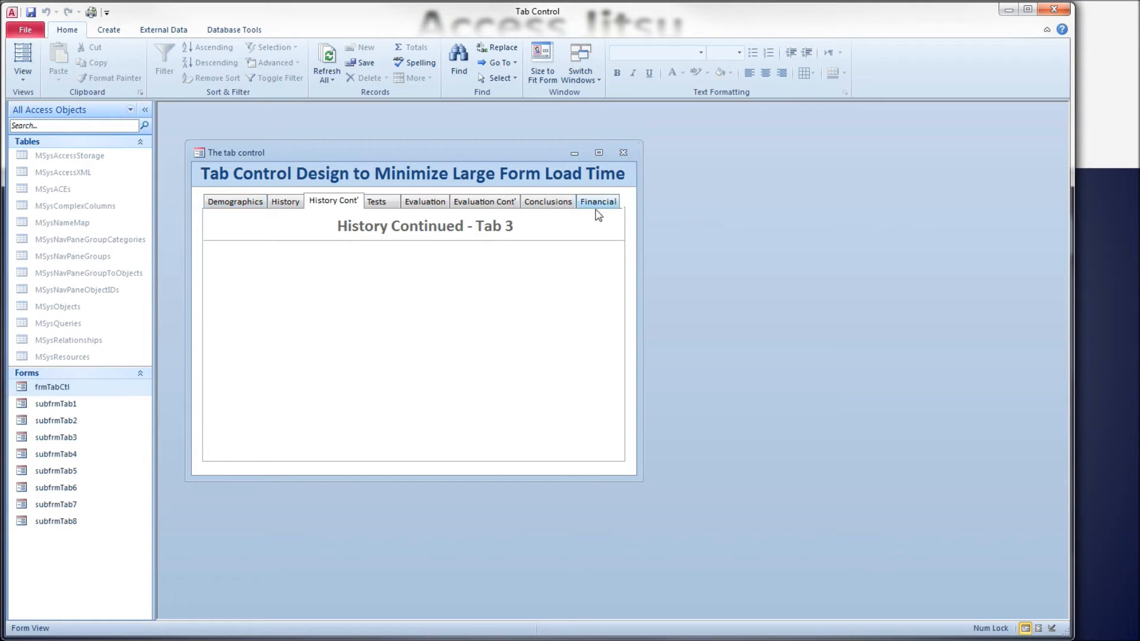
mouse_move(449, 318)
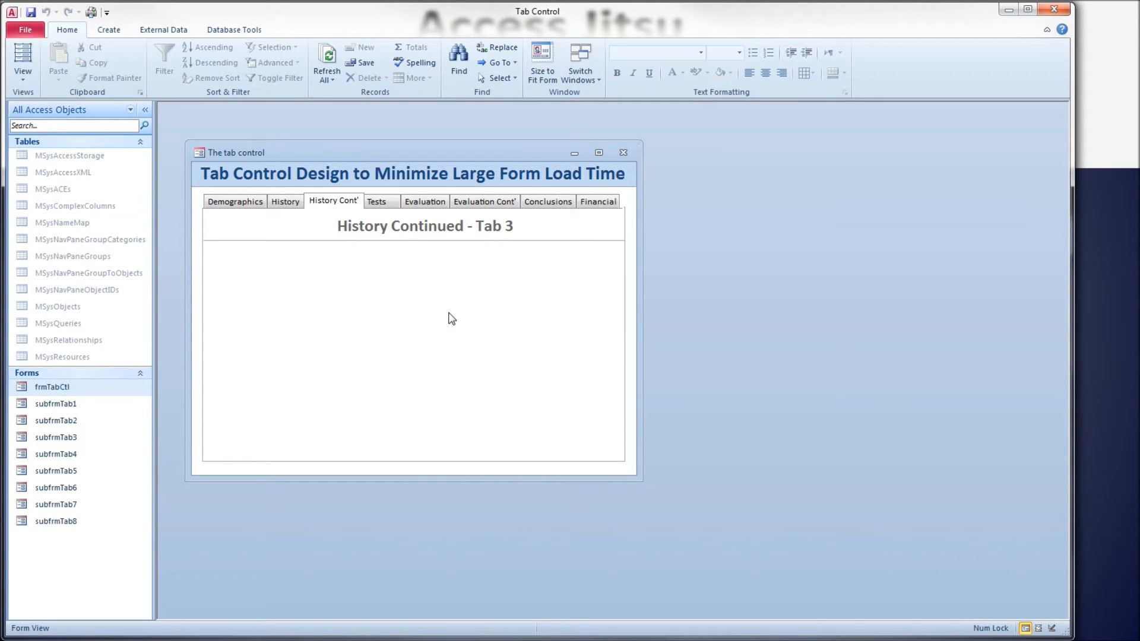
mouse_move(432, 323)
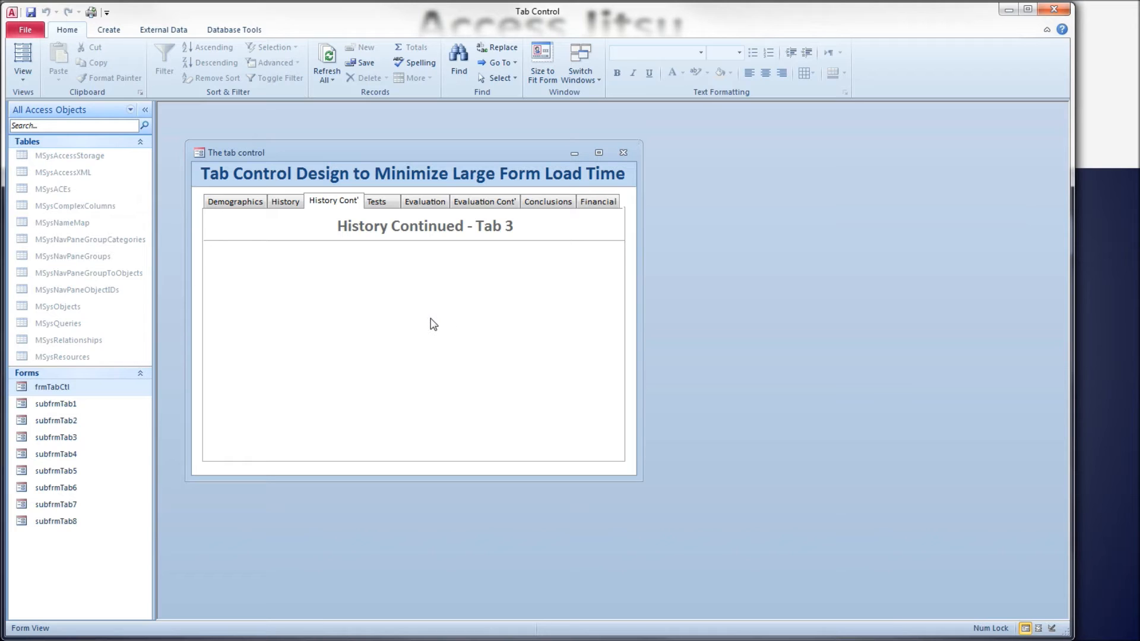
mouse_move(404, 158)
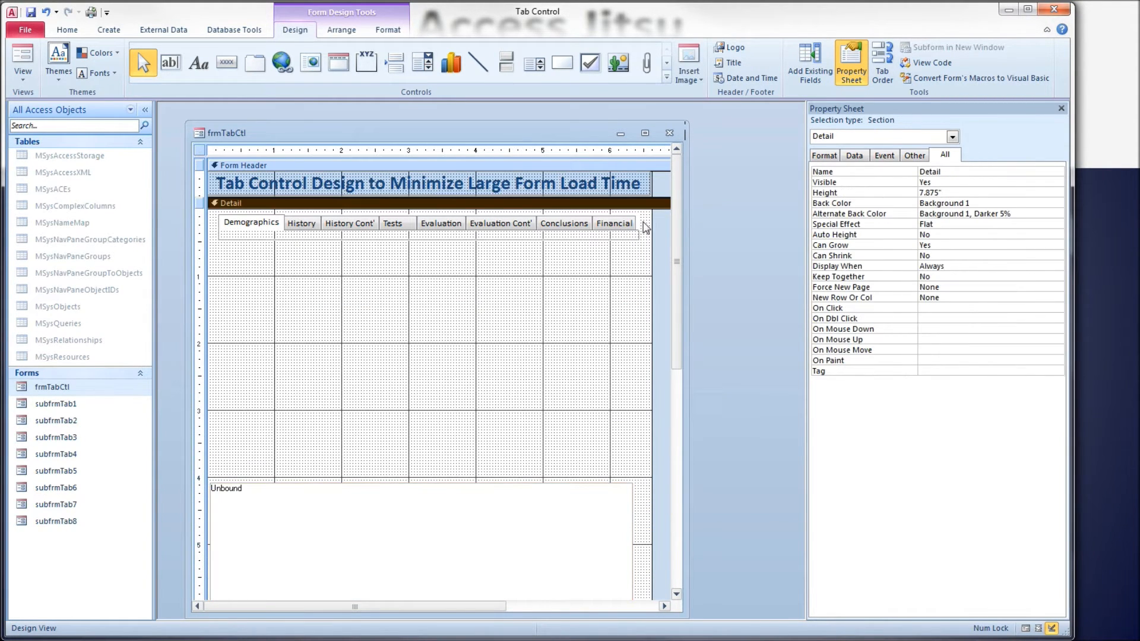
Step: Inspect the tab control and its Demographics and History pages, then select the unbound SubformContainer
left_click(435, 233)
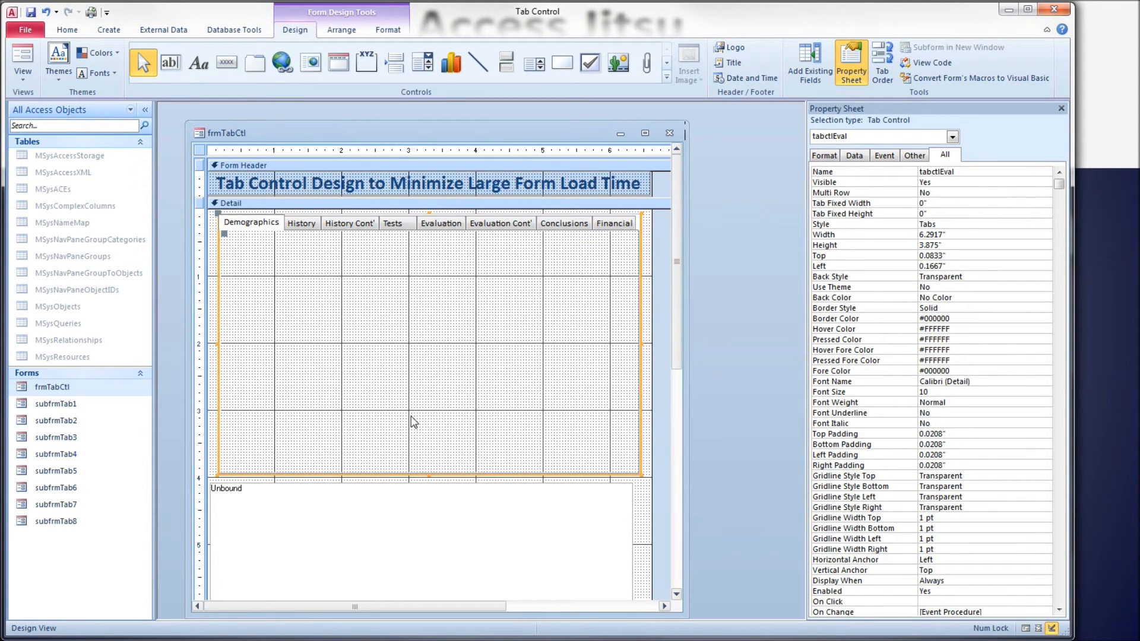
mouse_move(256, 225)
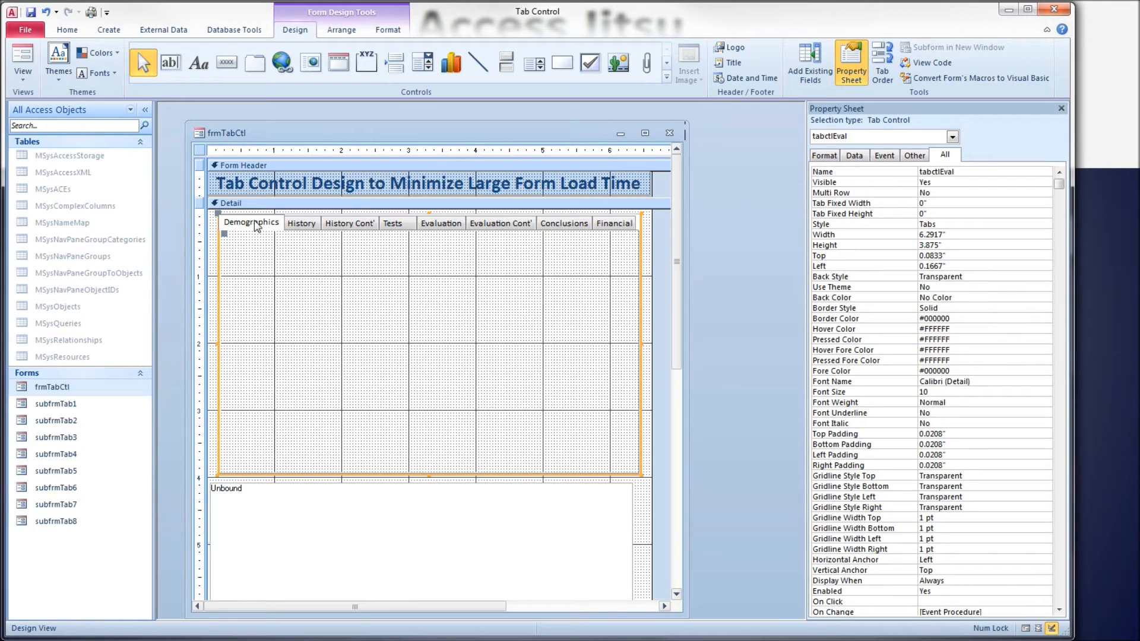
left_click(251, 222)
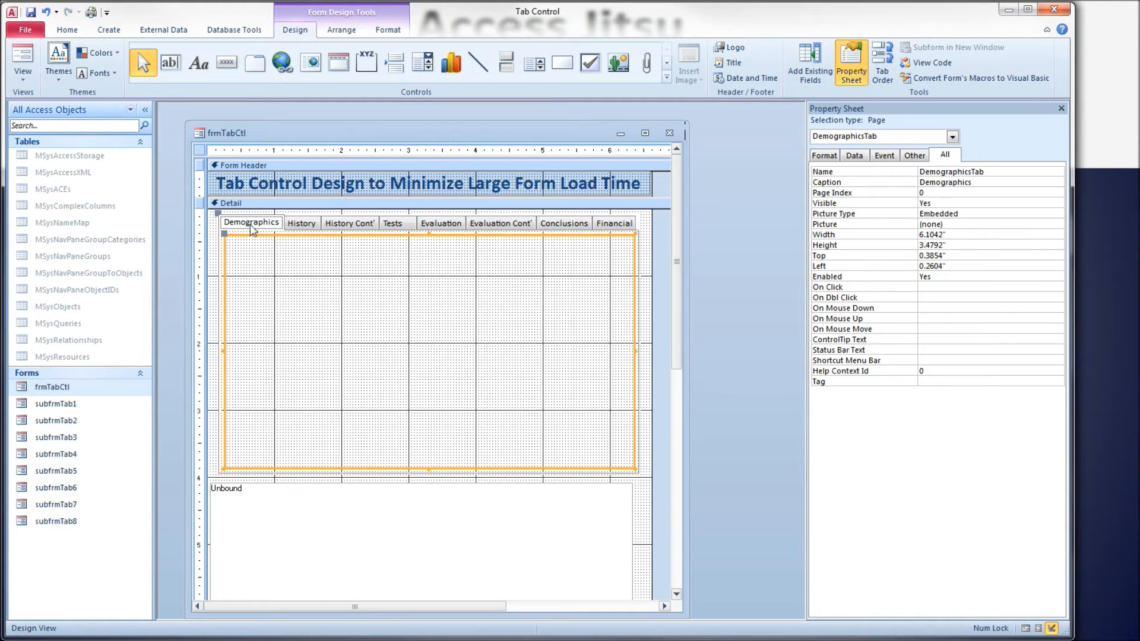
mouse_move(400, 265)
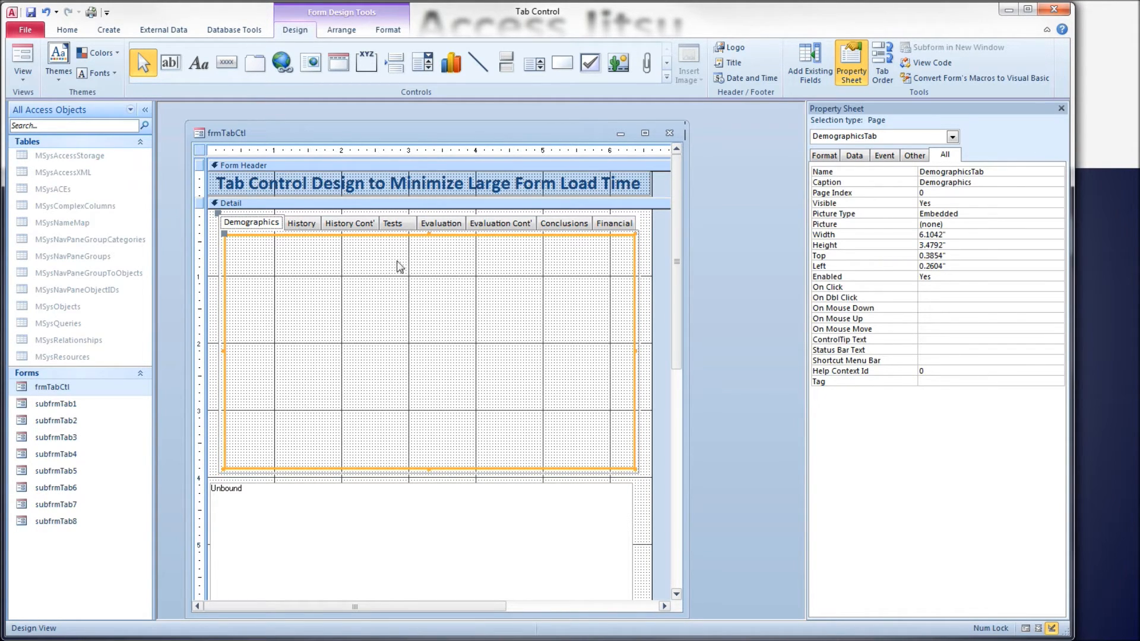
mouse_move(305, 234)
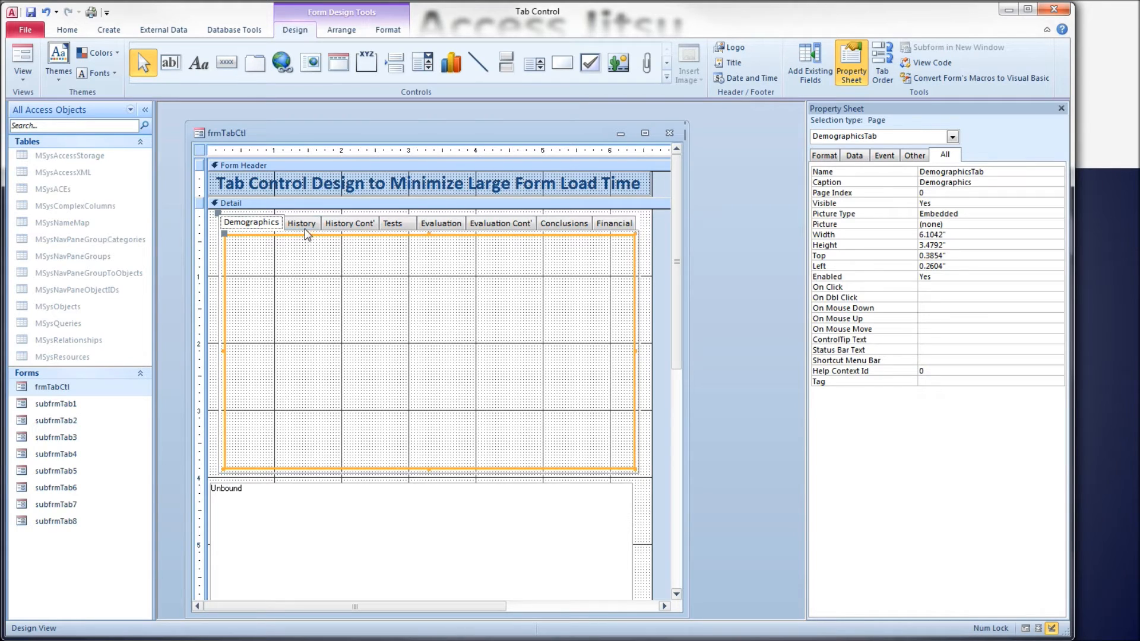
left_click(300, 222)
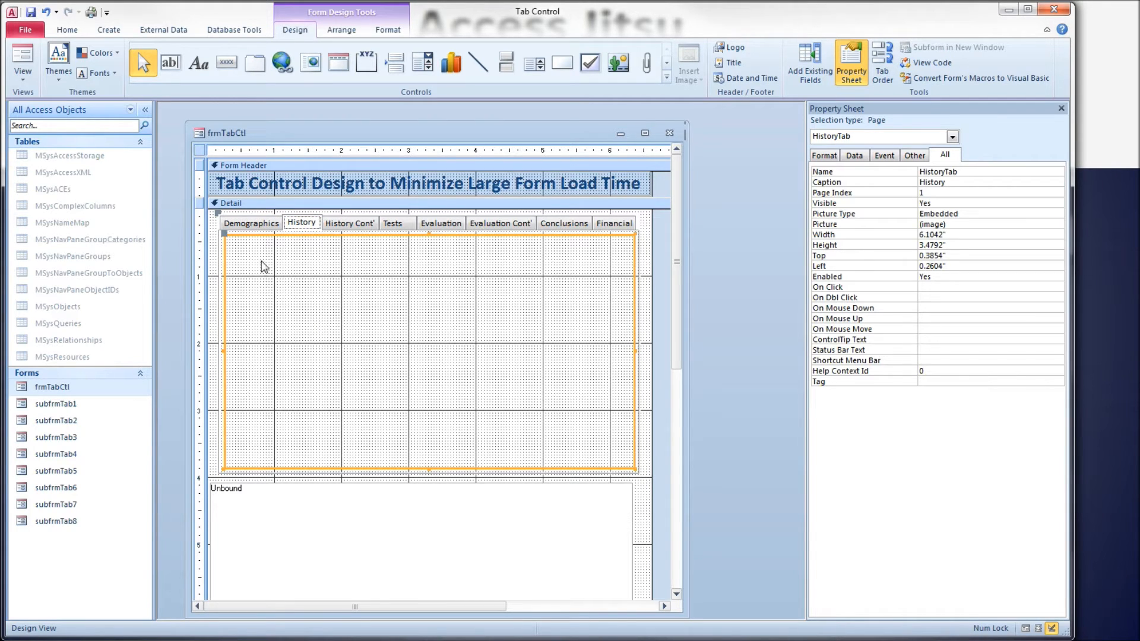
mouse_move(514, 302)
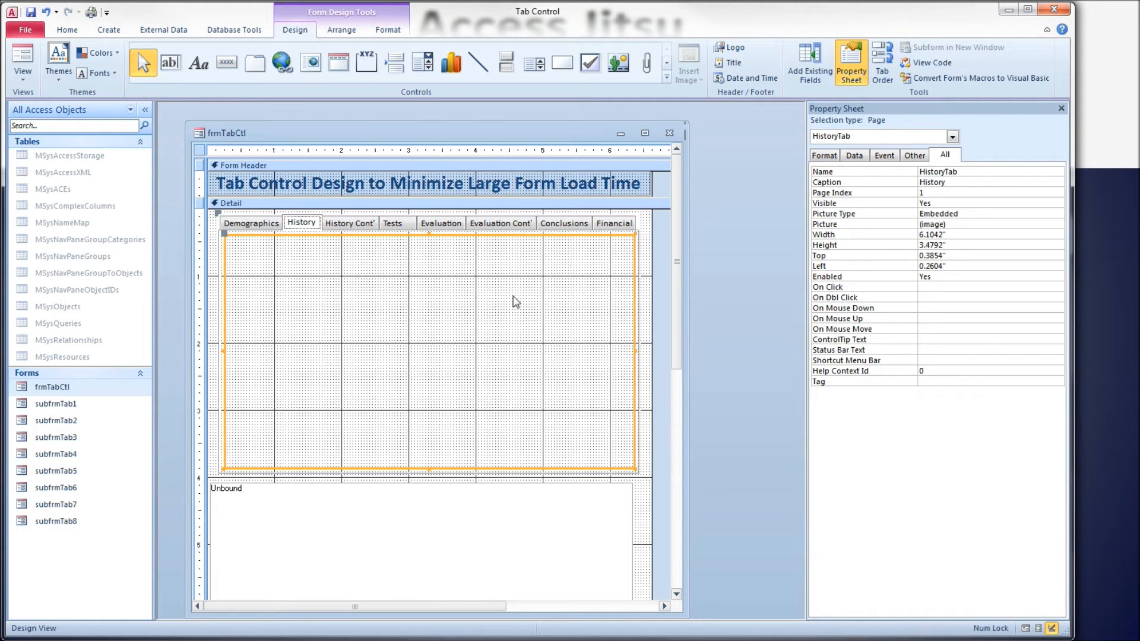
mouse_move(432, 363)
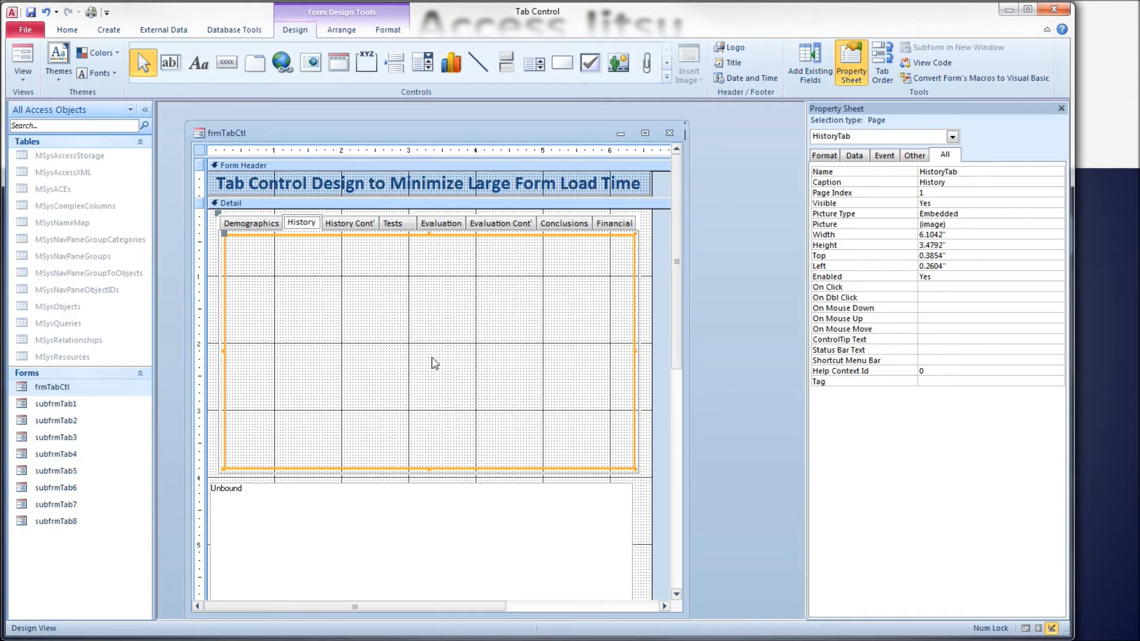
left_click(251, 222)
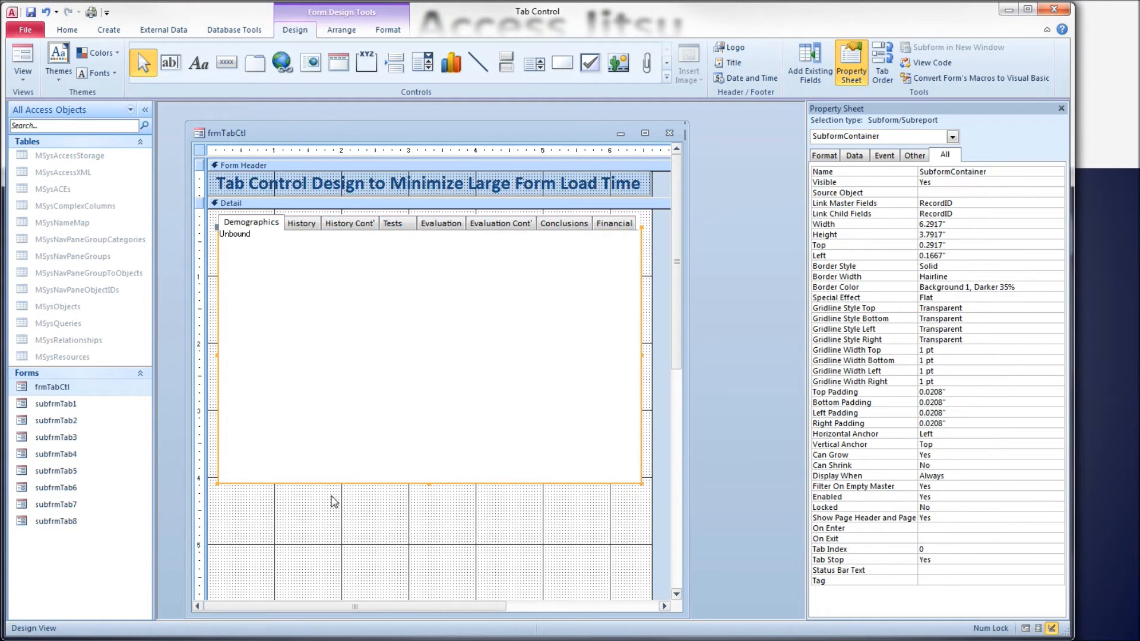
Step: Shorten the Detail section and fit the form window around the shortened form
scroll("down", 3)
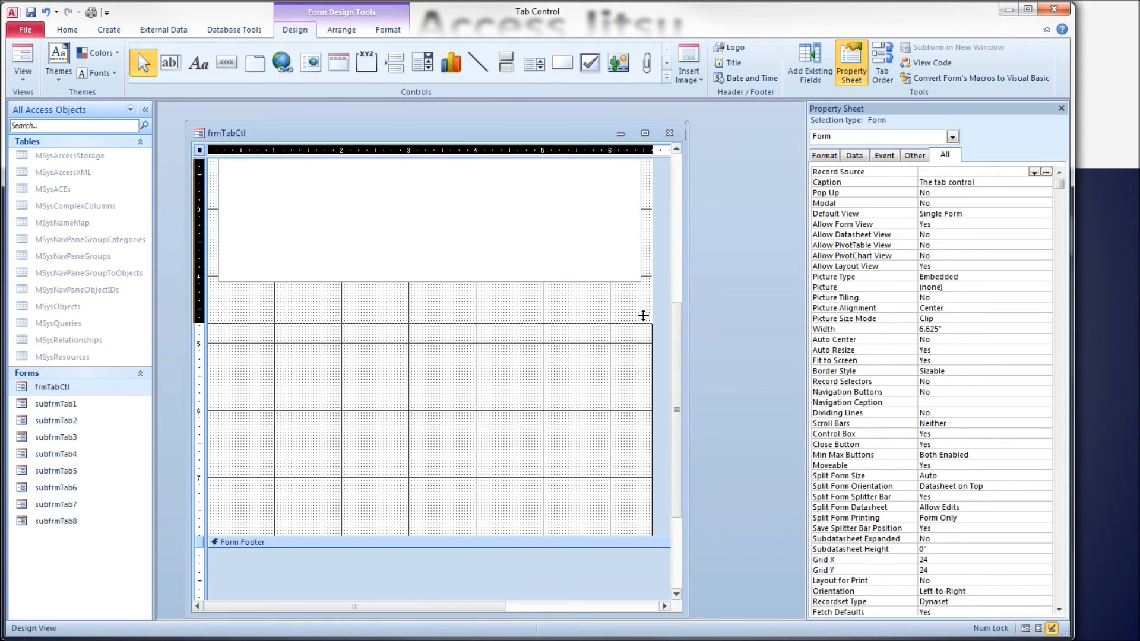
scroll("up", 3)
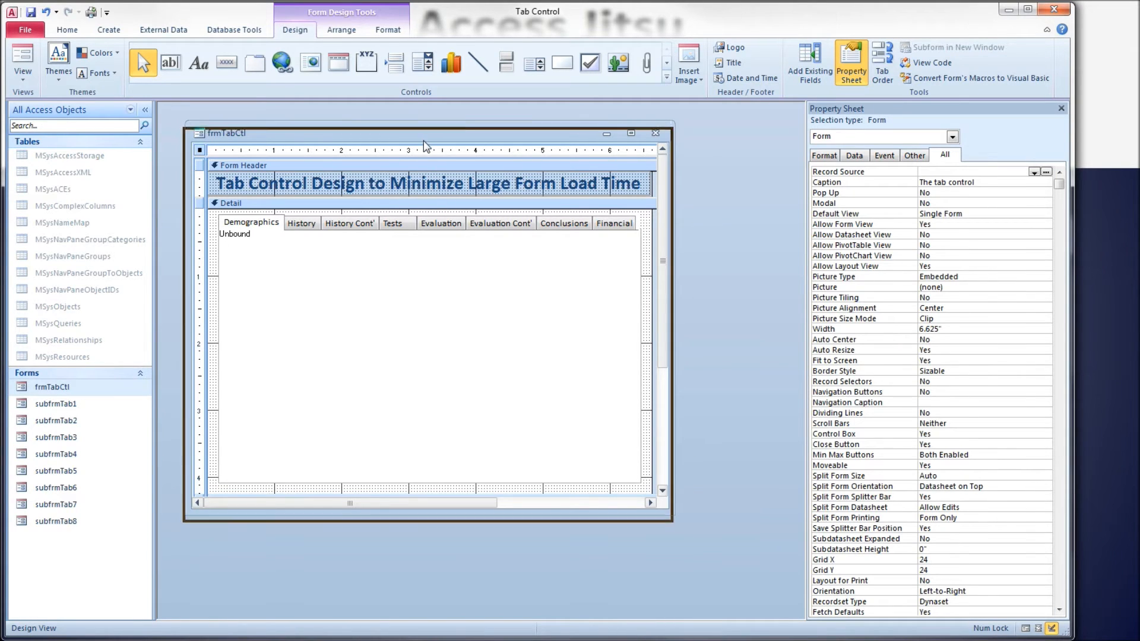
left_click_drag(425, 133, 425, 141)
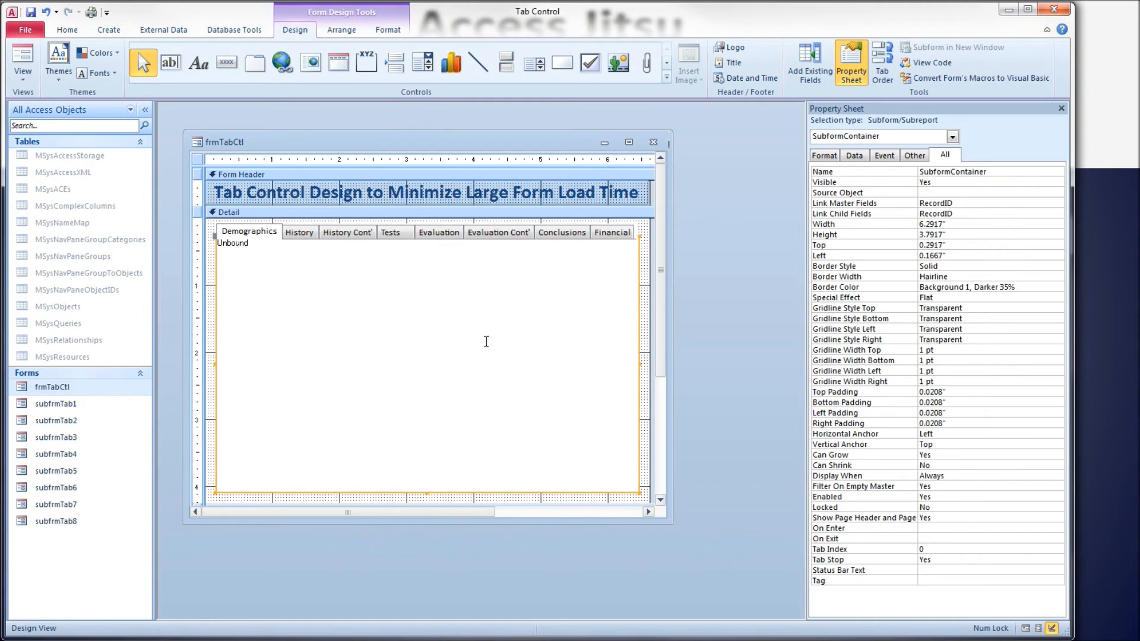
Step: Check the History, History Cont' and Tests pages all show the one spanning subform container
left_click(299, 231)
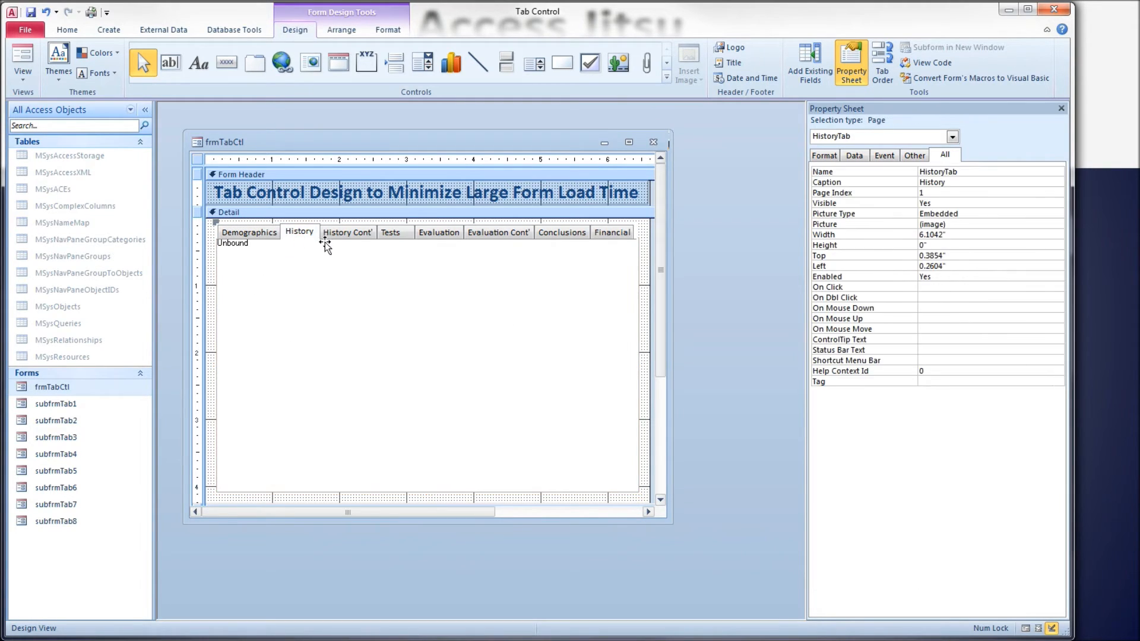
left_click(347, 231)
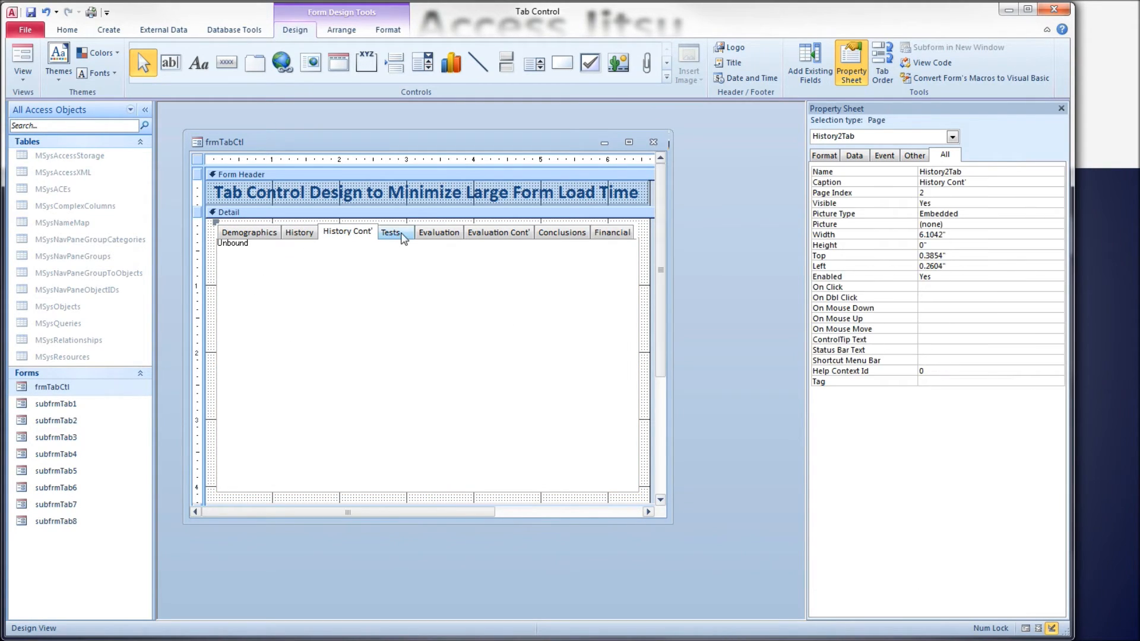
left_click(390, 231)
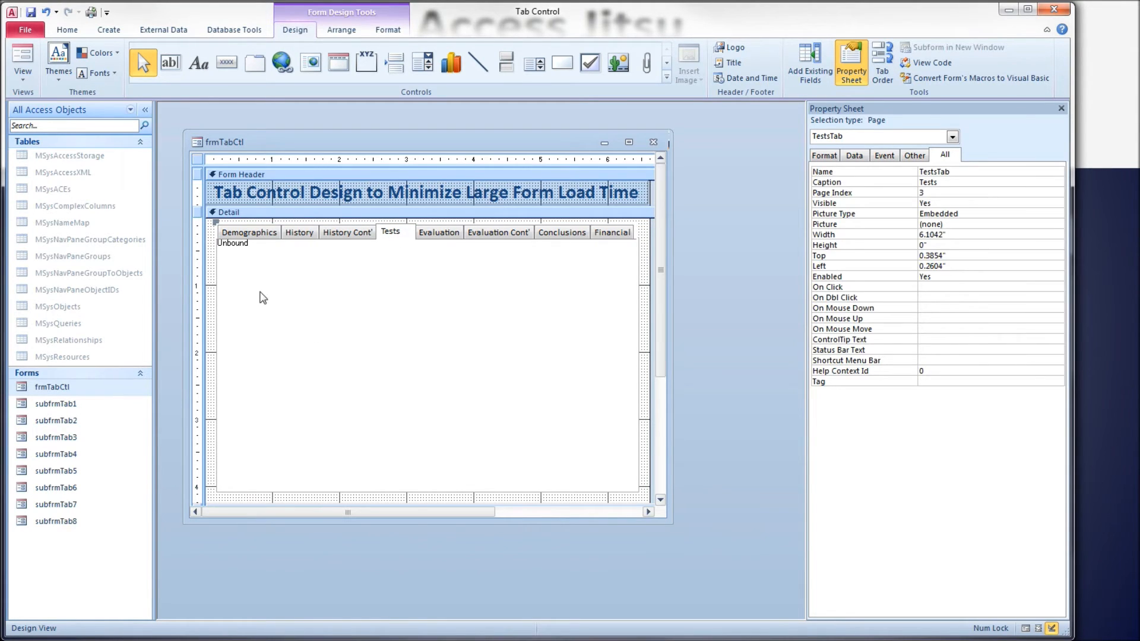
left_click(267, 310)
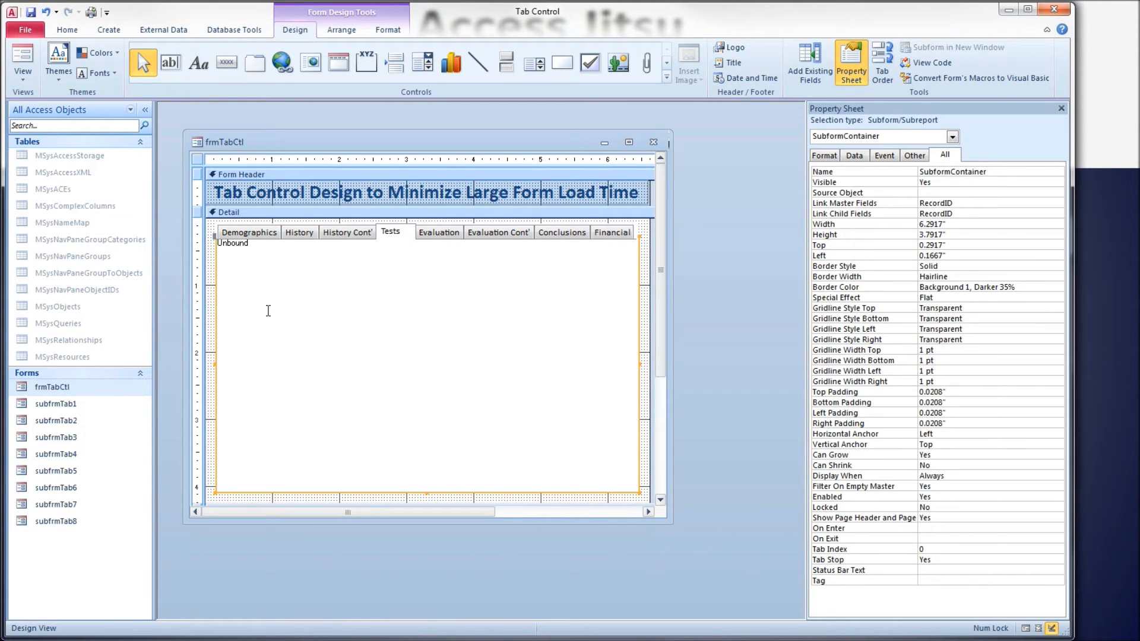
mouse_move(368, 372)
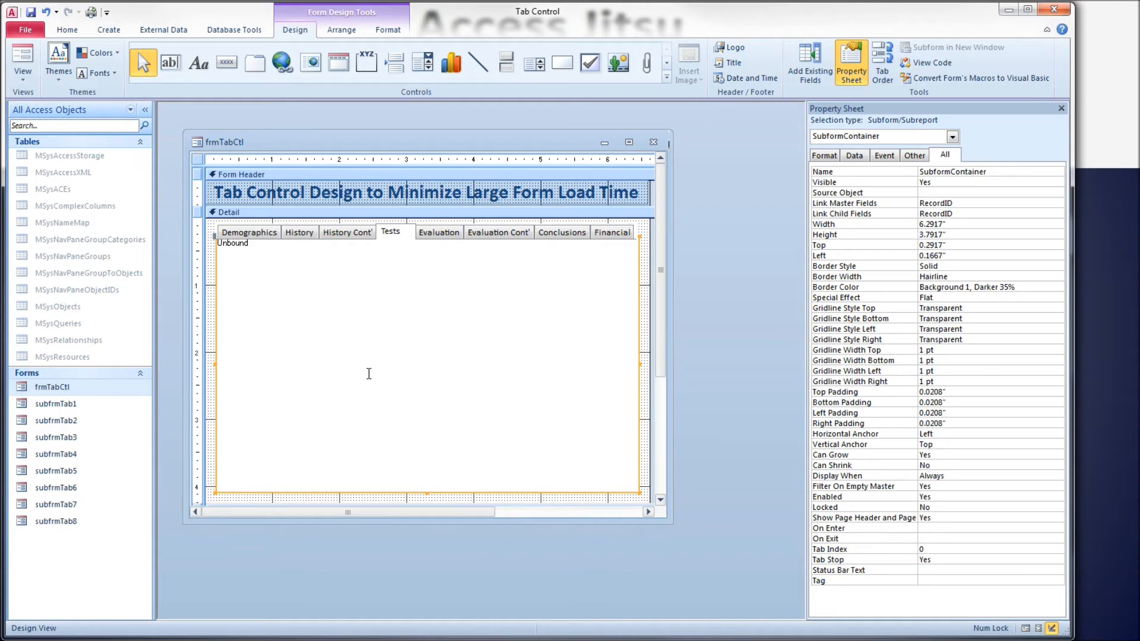
left_click(248, 231)
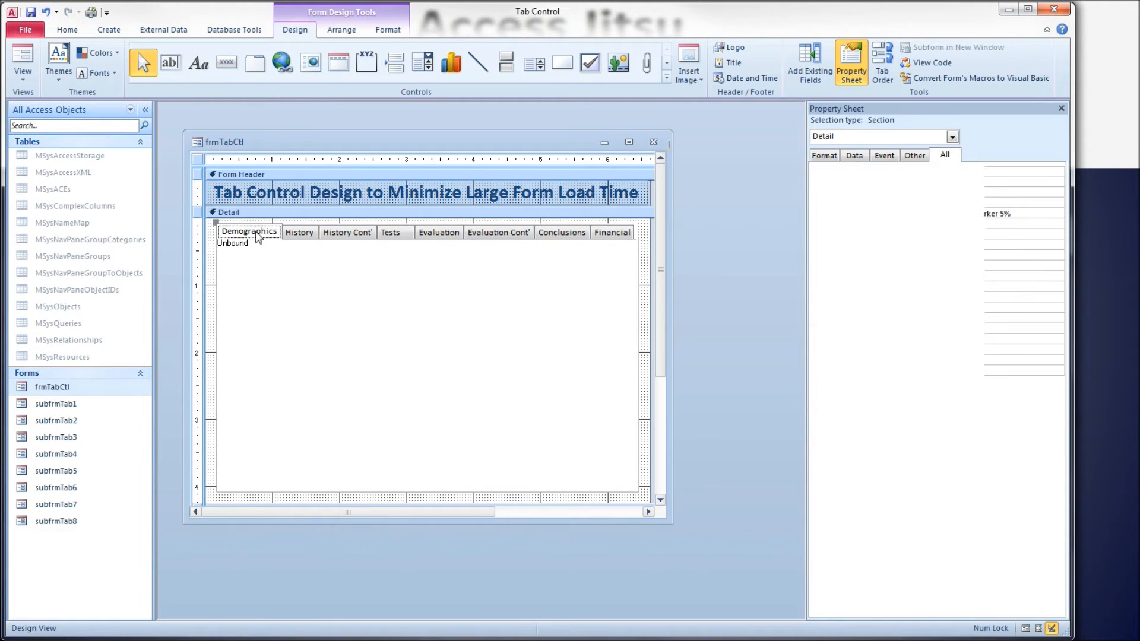
Step: Read the Demographics page (index 0) and History Cont' page (History2Tab, index 2) properties
left_click(298, 232)
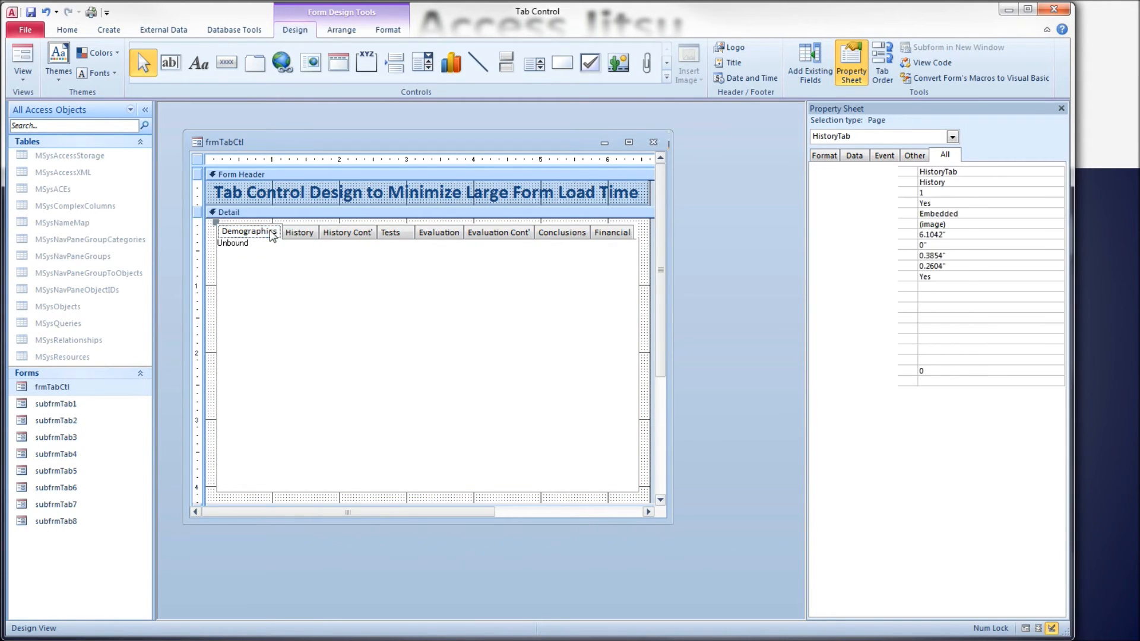
left_click(248, 232)
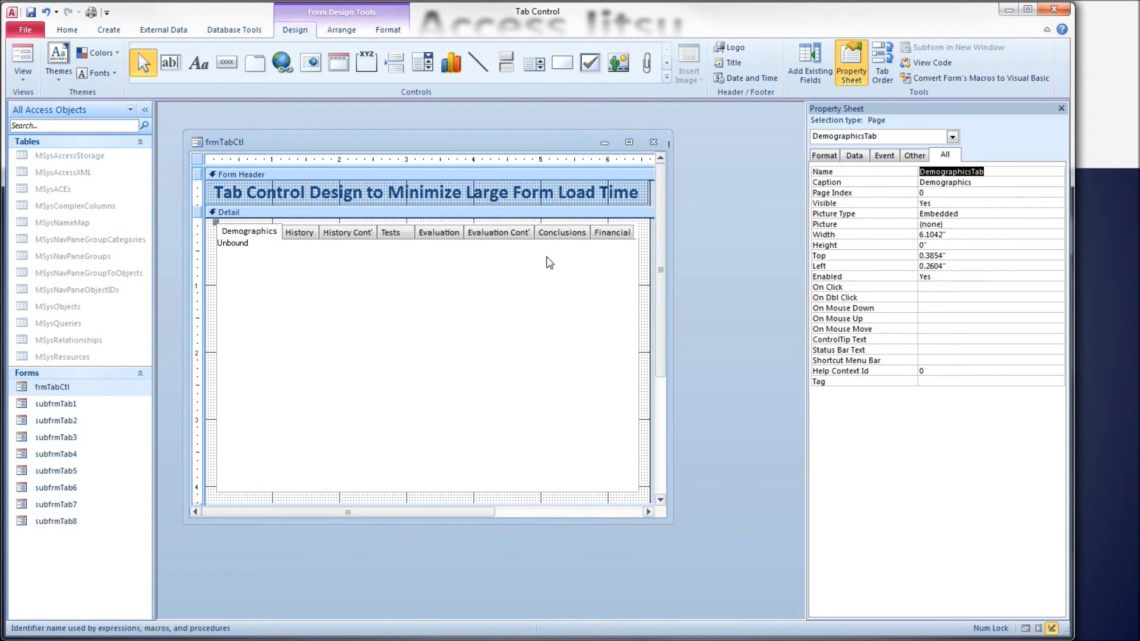
mouse_move(794, 259)
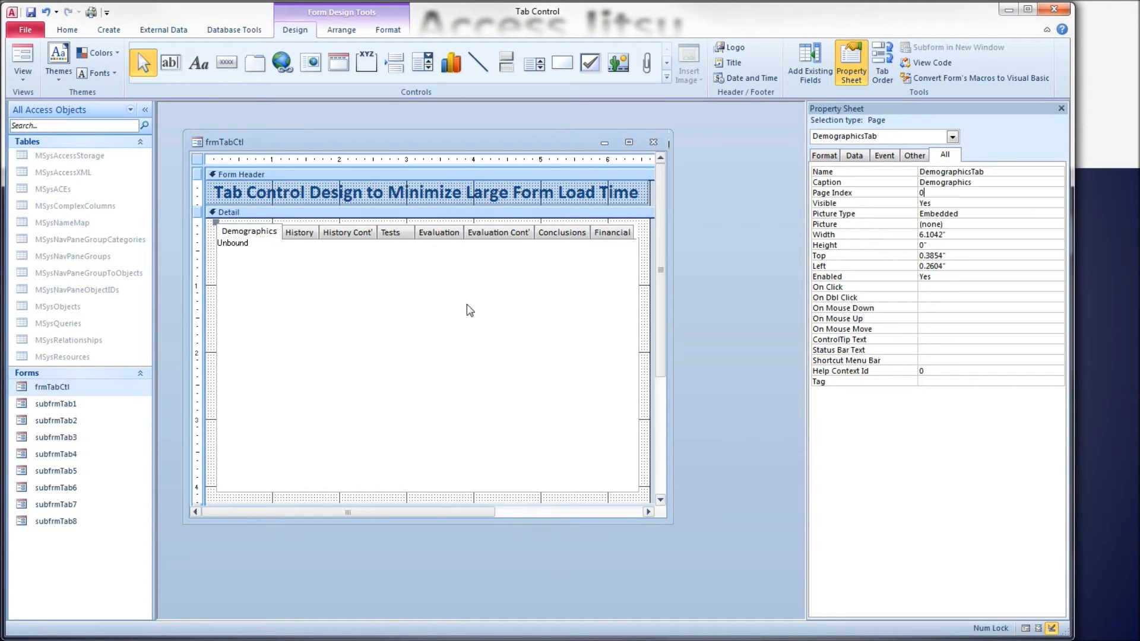
mouse_move(299, 231)
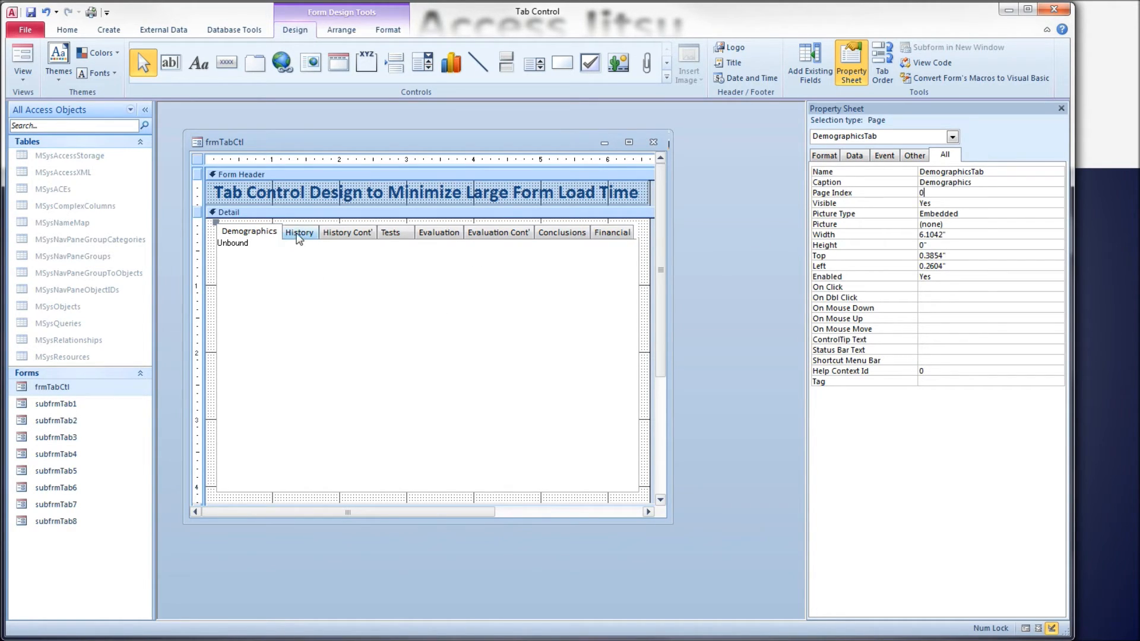
left_click(348, 231)
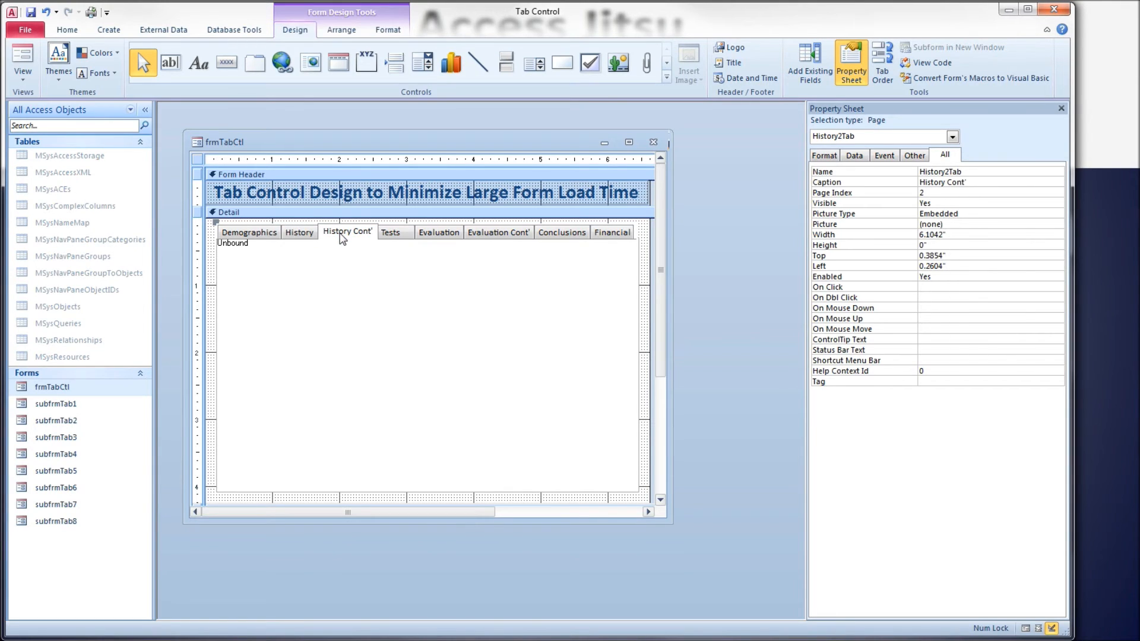
mouse_move(640, 224)
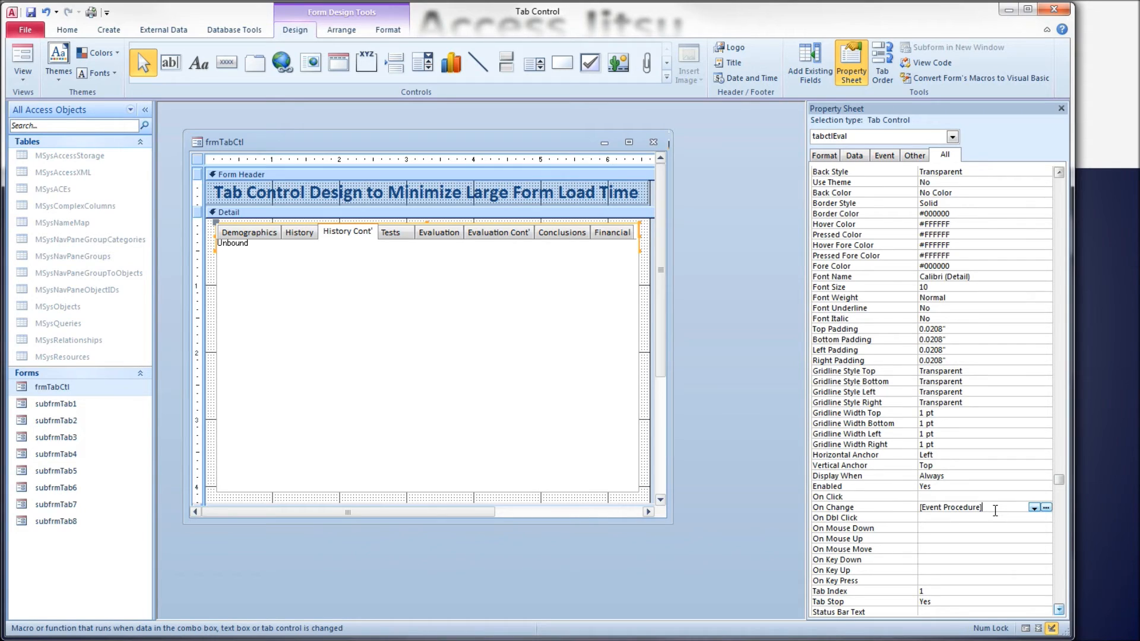
mouse_move(549, 281)
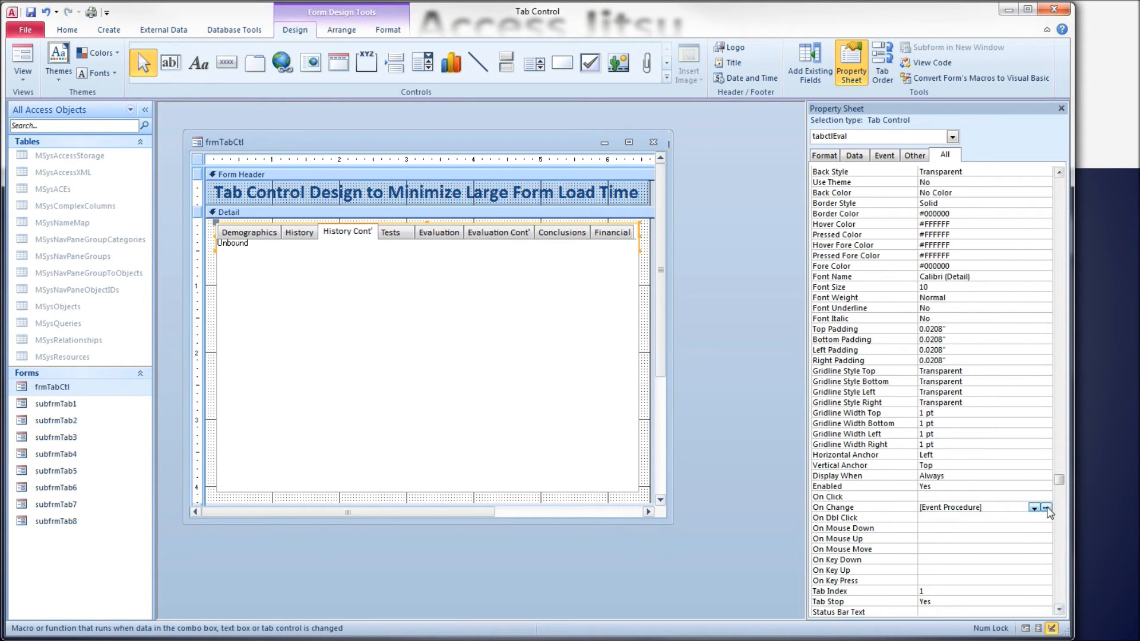
Step: Open the tabctlEval On Change event procedure in the VBA editor
left_click(1047, 507)
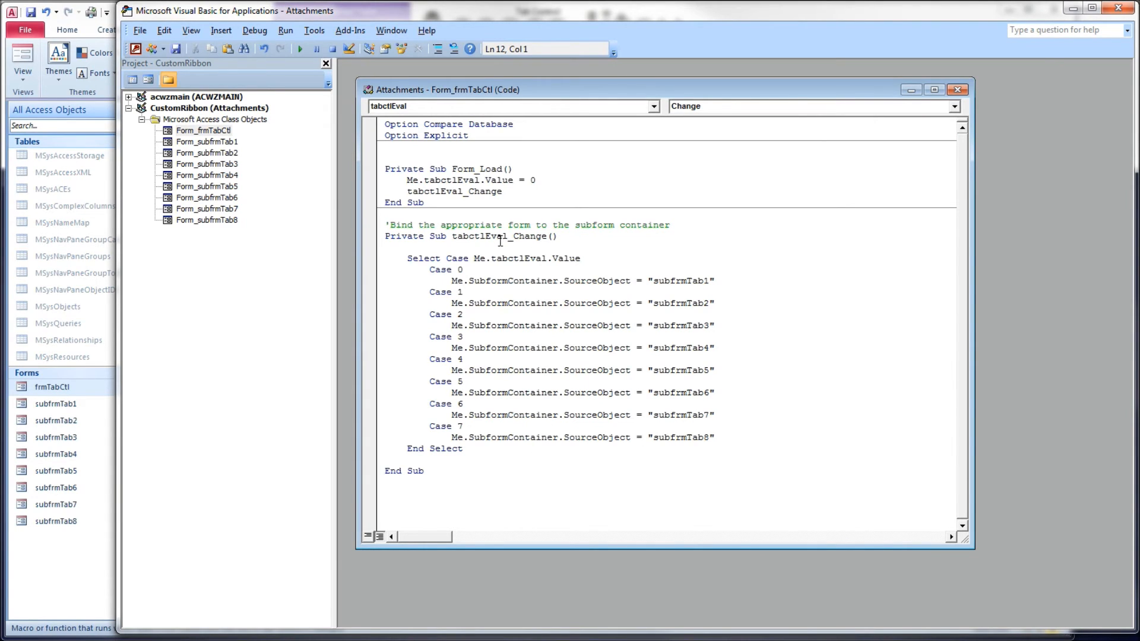
double_click(497, 236)
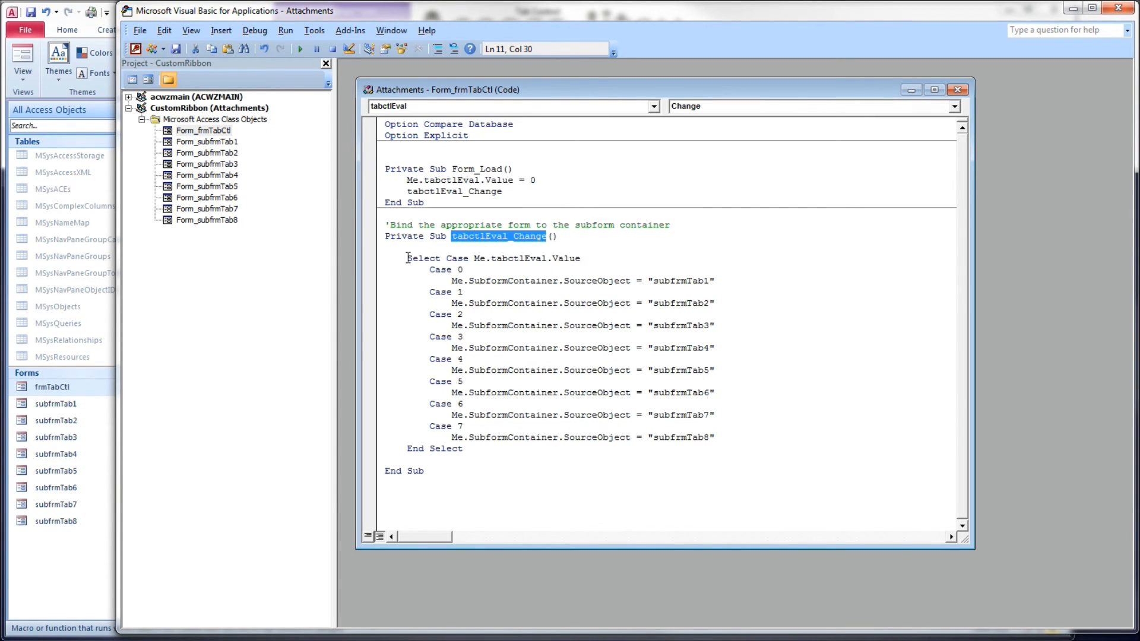
double_click(434, 449)
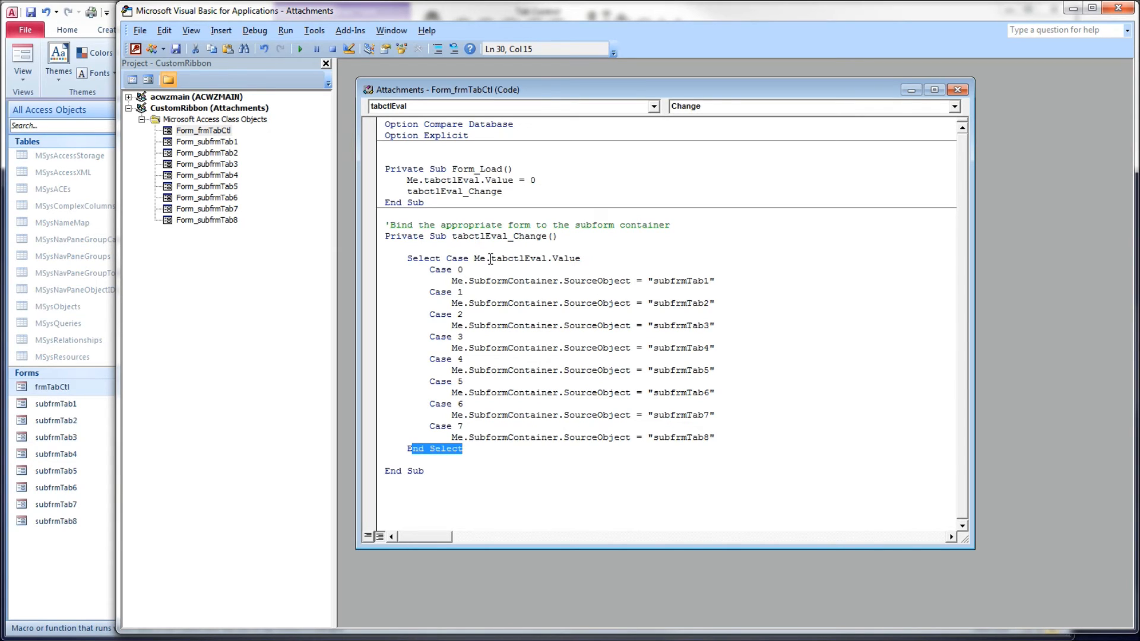
double_click(517, 258)
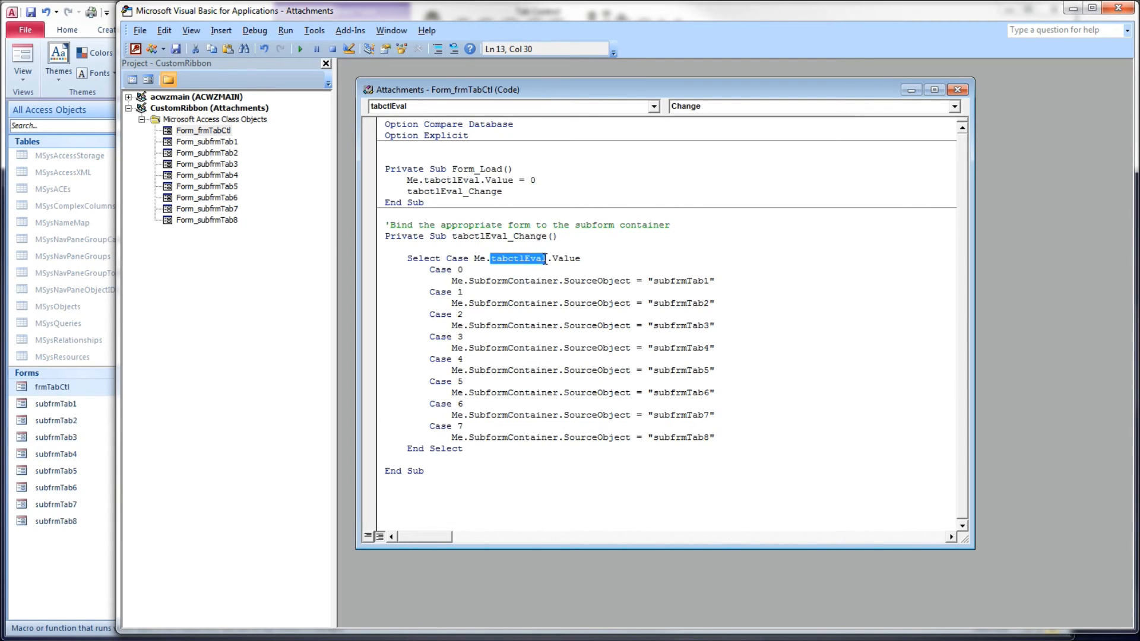
double_click(565, 257)
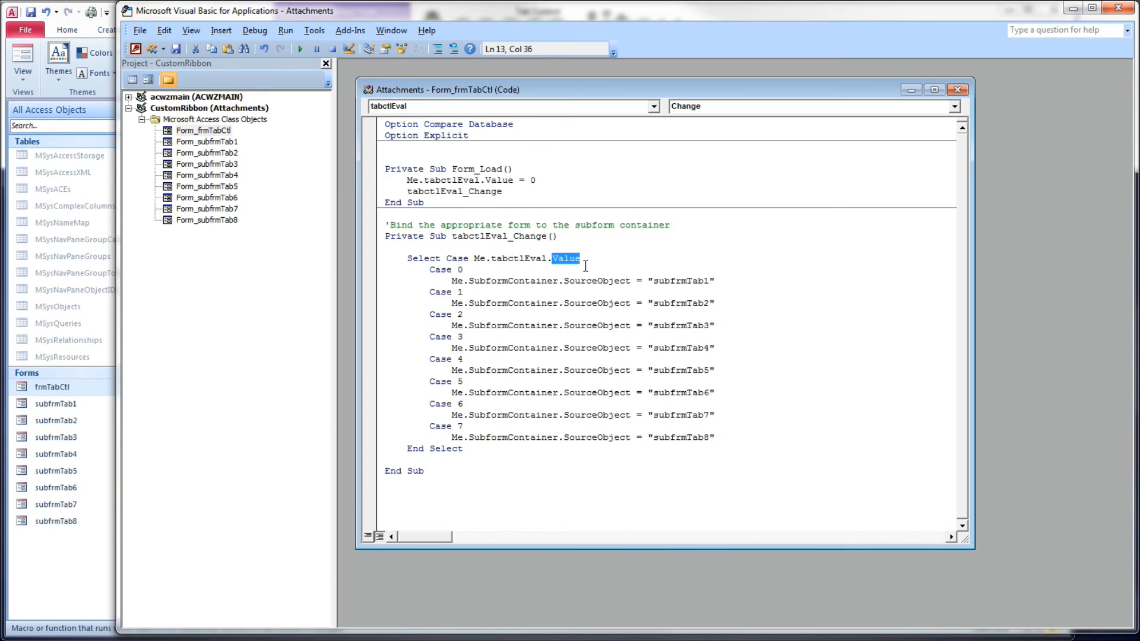
left_click(465, 270)
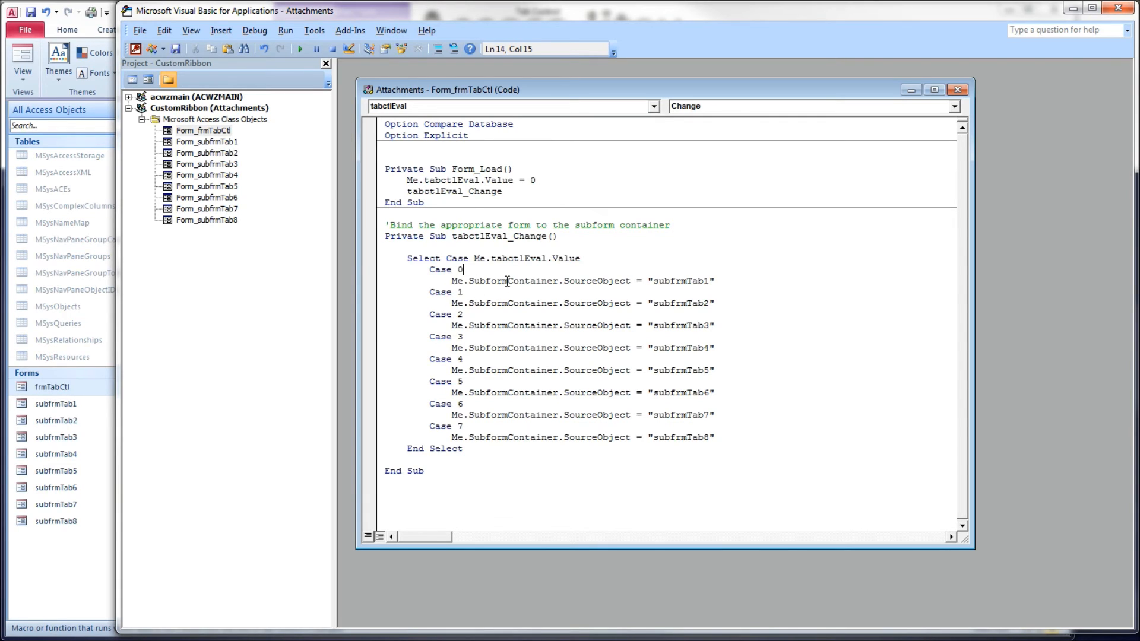
double_click(511, 280)
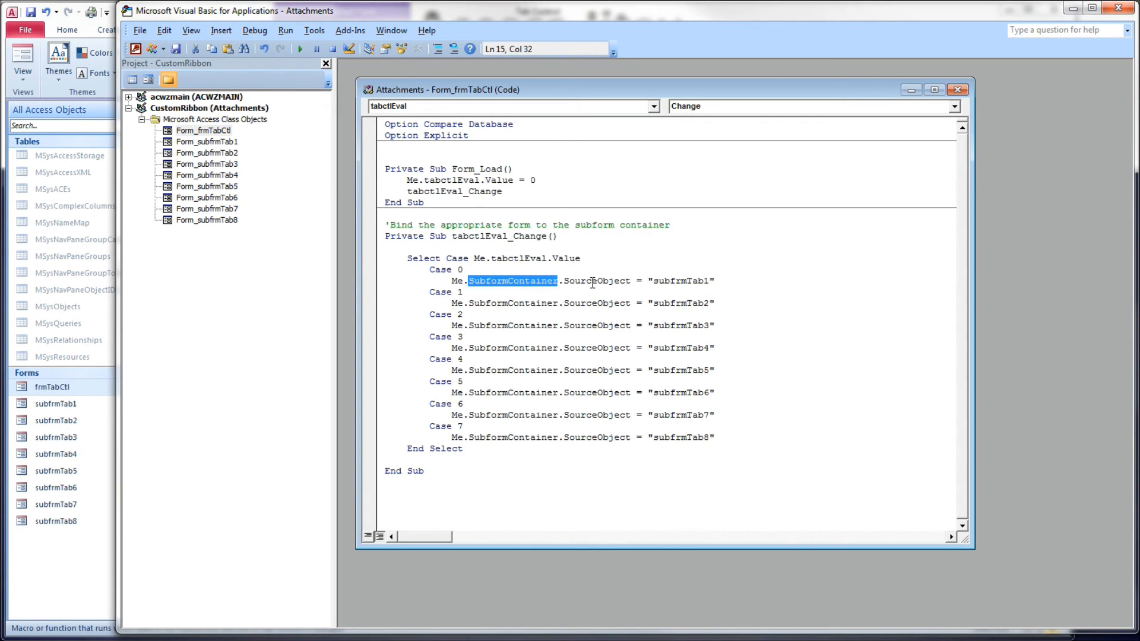
double_click(678, 280)
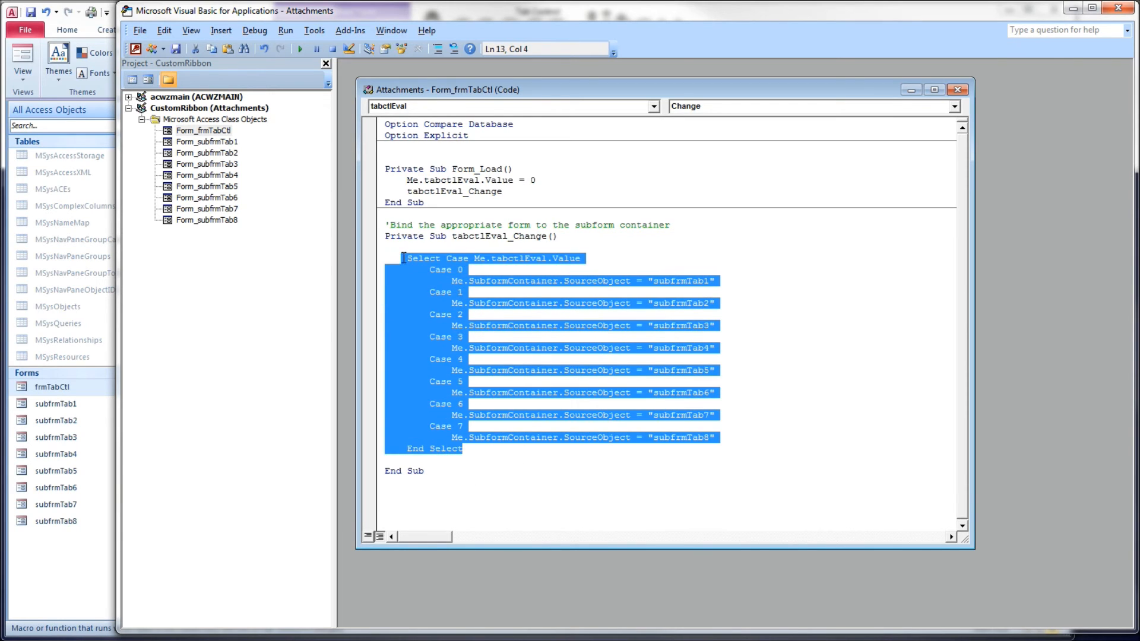
Step: Review Form_Load setting tabctlEval.Value = 0 and calling tabctlEval_Change
left_click(608, 359)
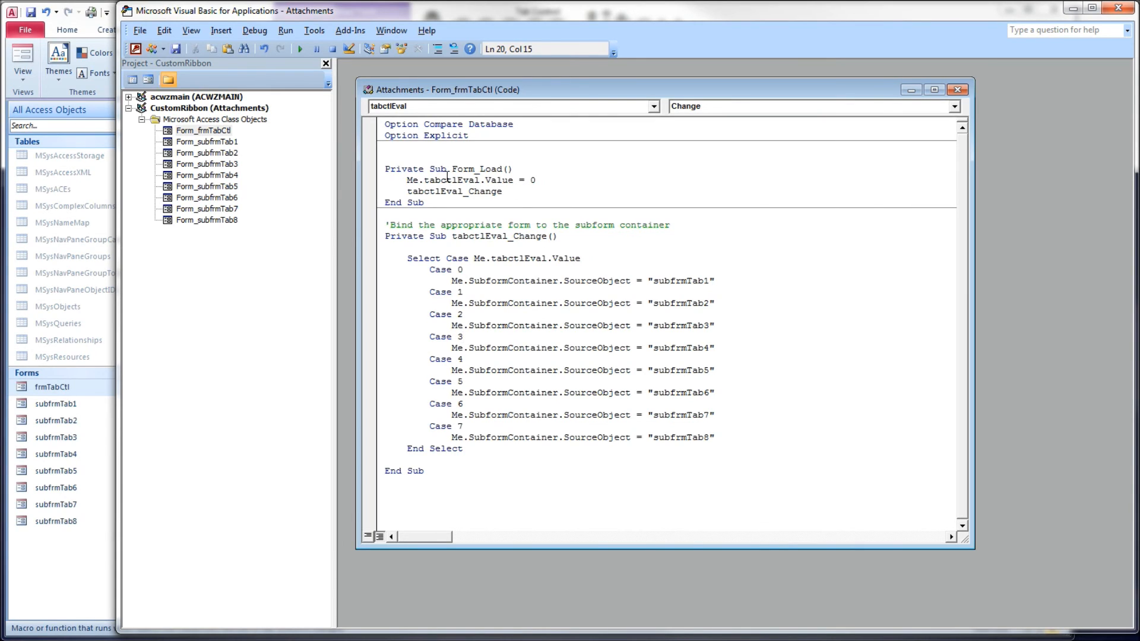
left_click(533, 181)
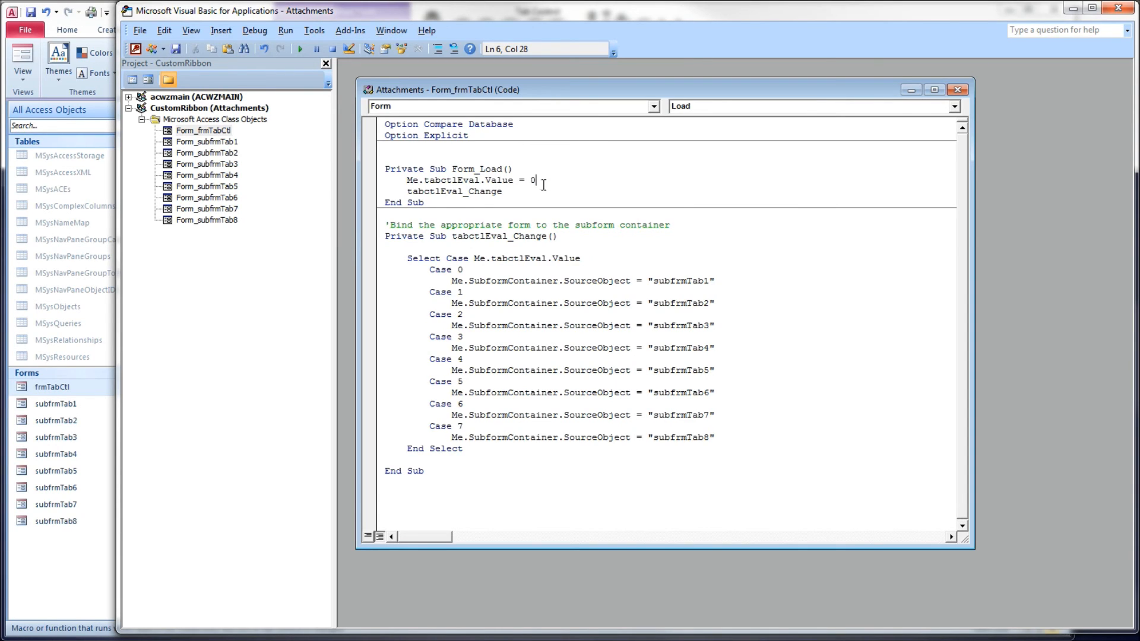
double_click(531, 180)
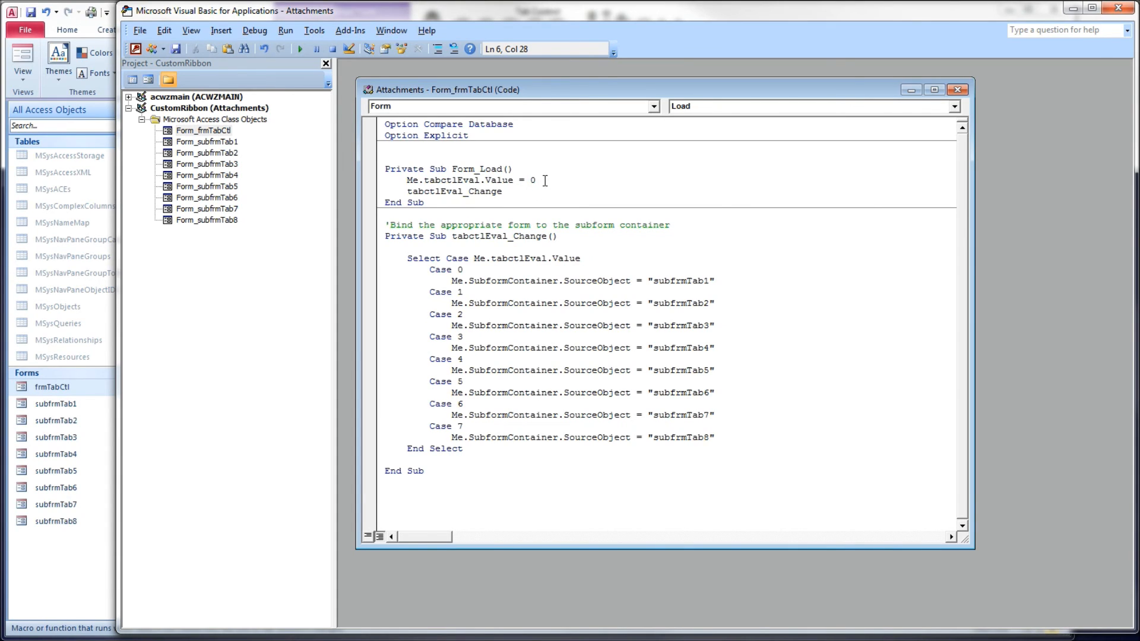
left_click_drag(405, 191, 425, 202)
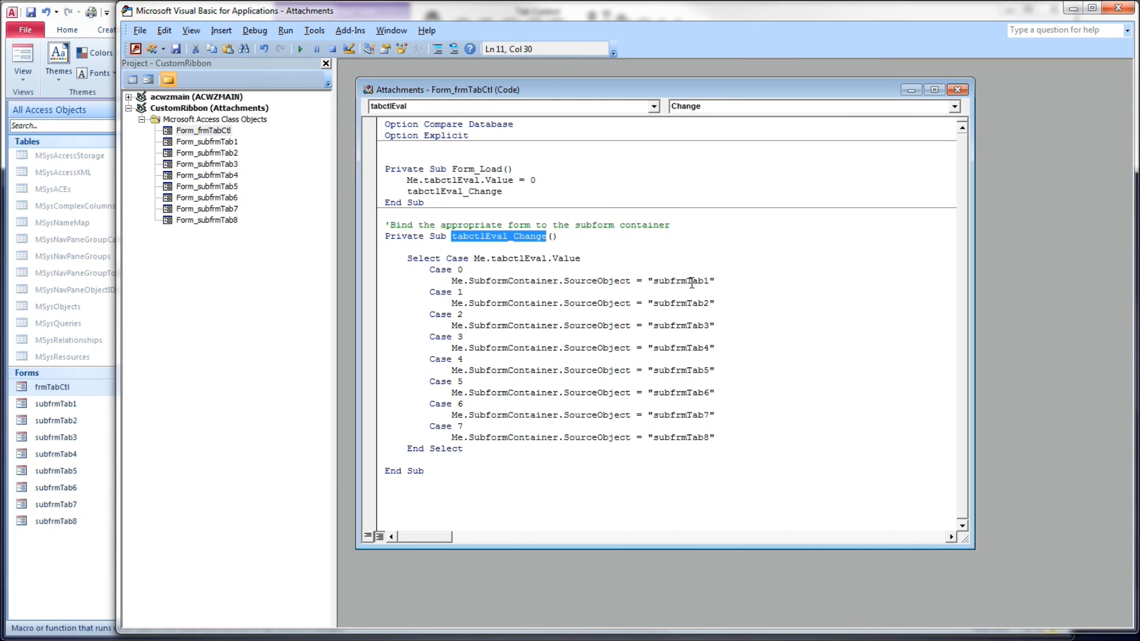
double_click(679, 281)
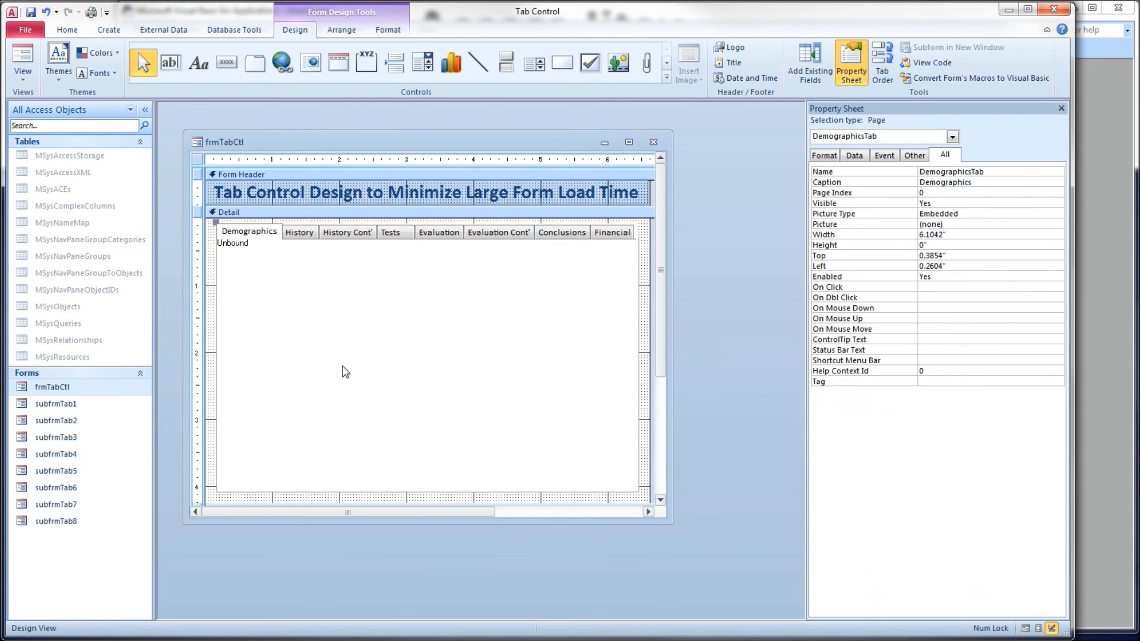
left_click(56, 404)
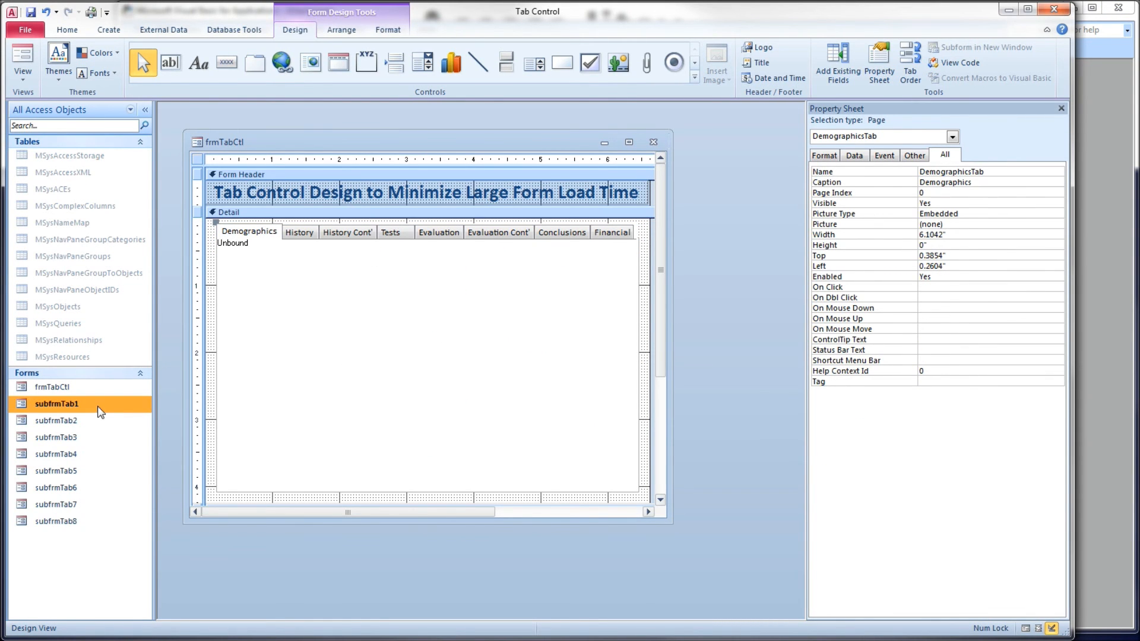
double_click(57, 403)
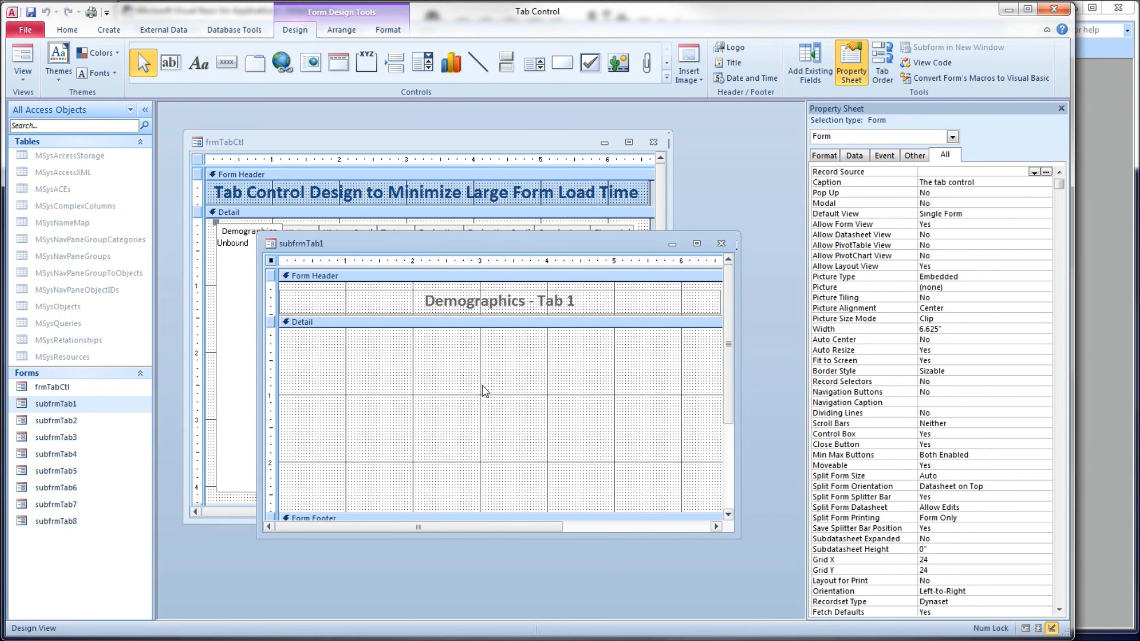
left_click(497, 300)
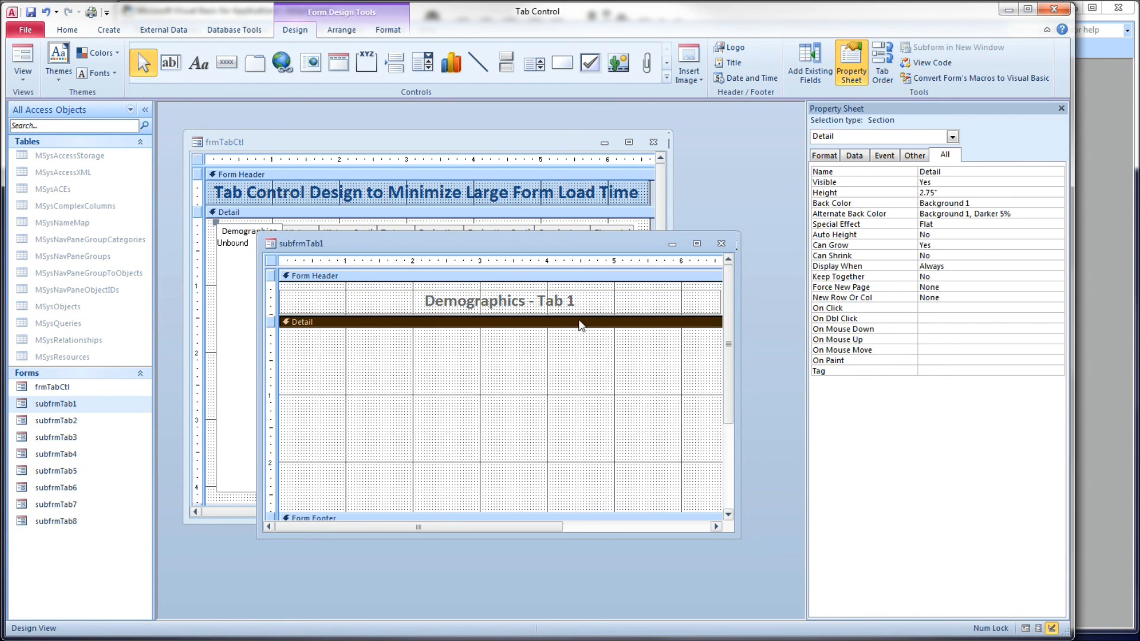
left_click(721, 243)
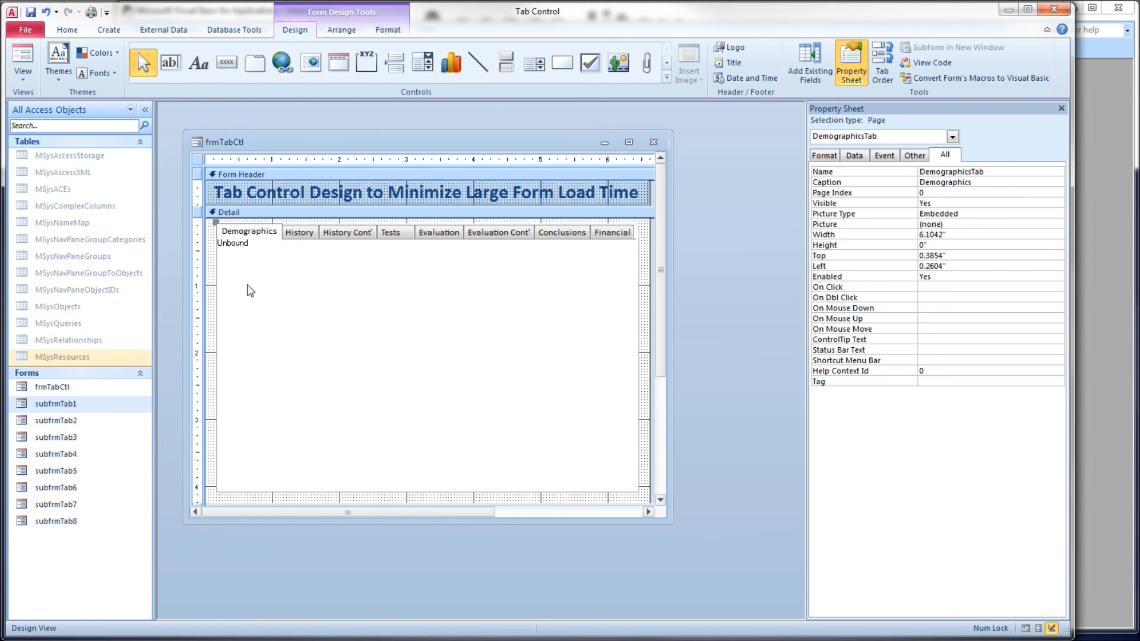
Step: Run frmTabCtl in Form View and load the Tests and History - Tab 2 subforms by switching tabs
left_click(21, 61)
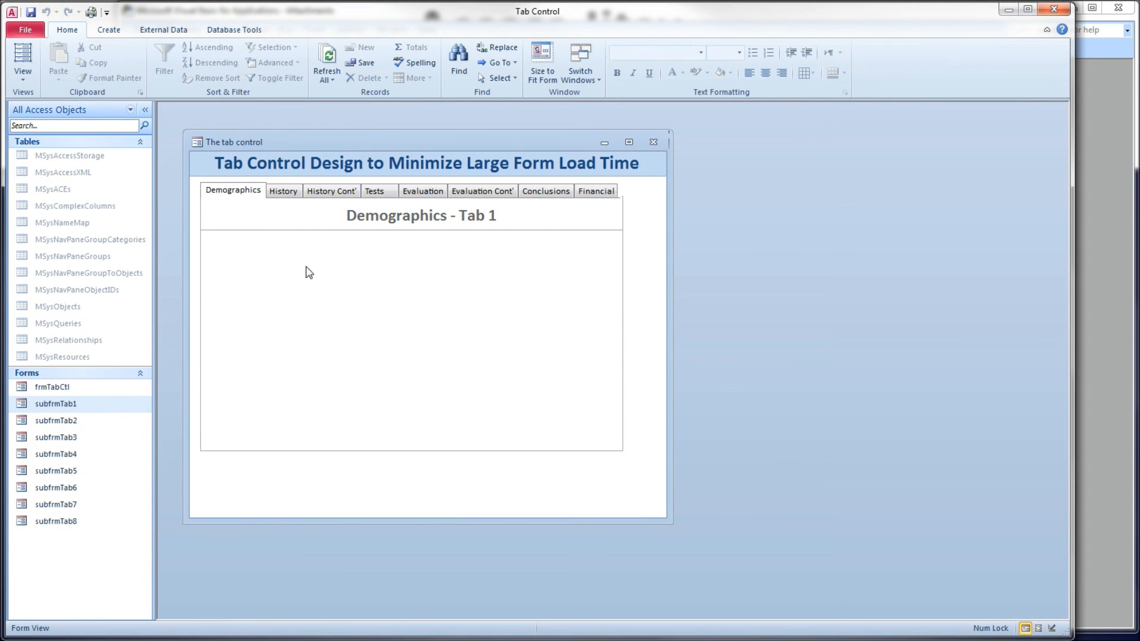
left_click(374, 190)
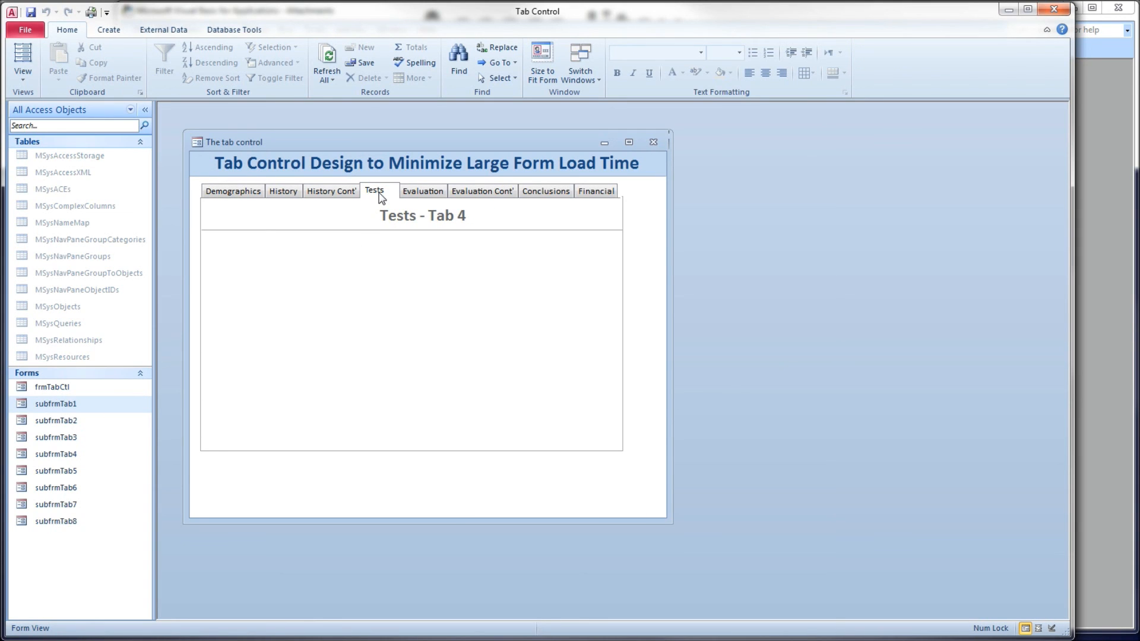
mouse_move(391, 202)
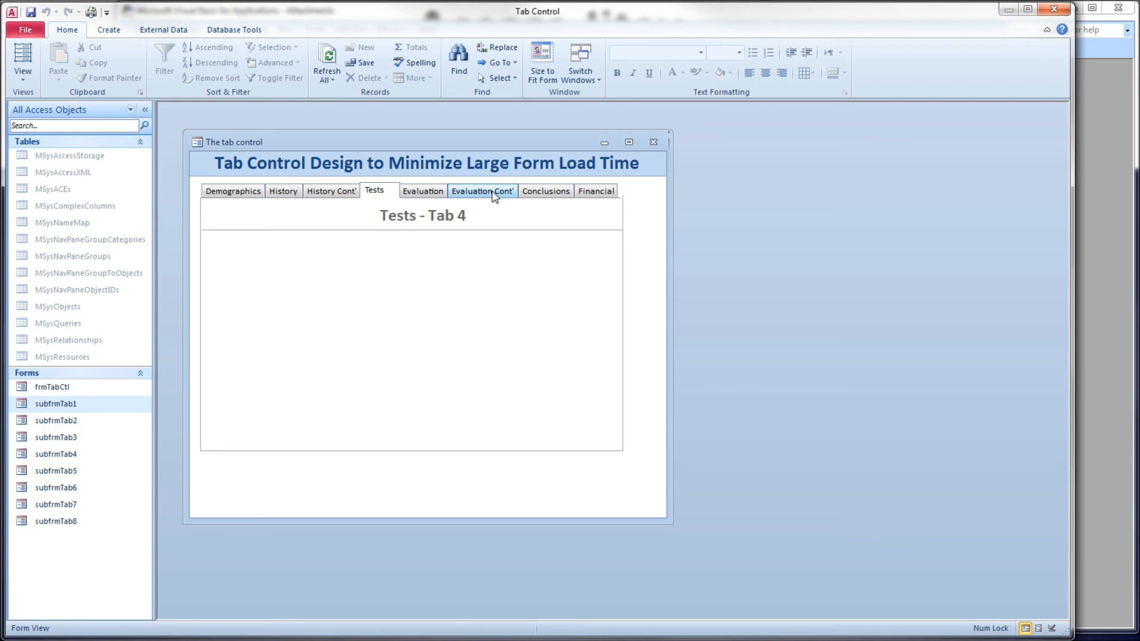
left_click(283, 190)
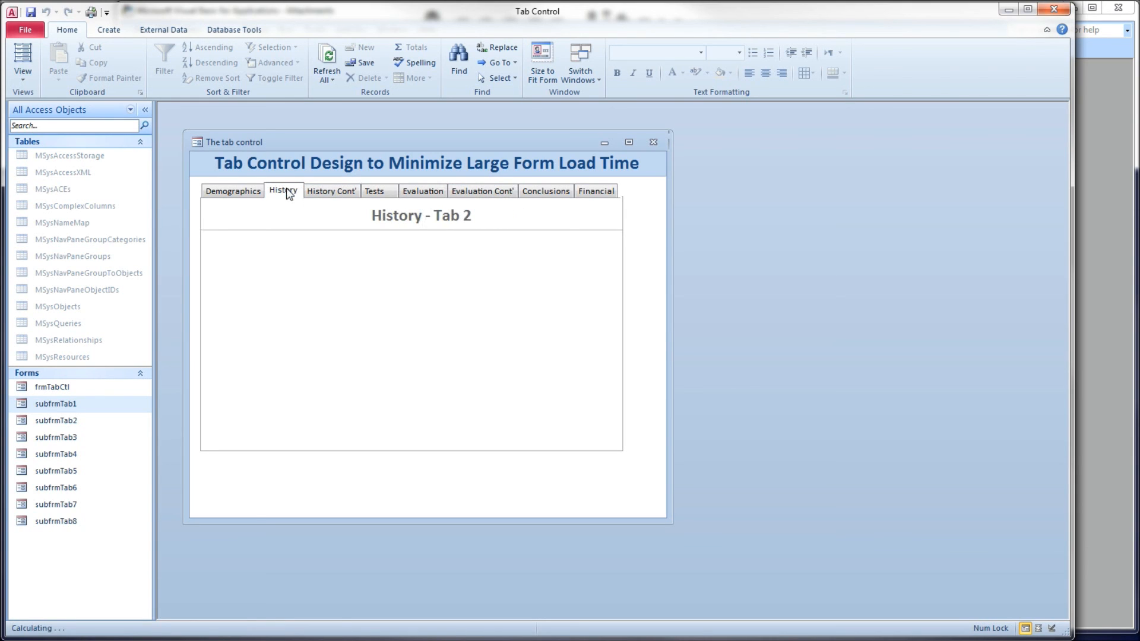